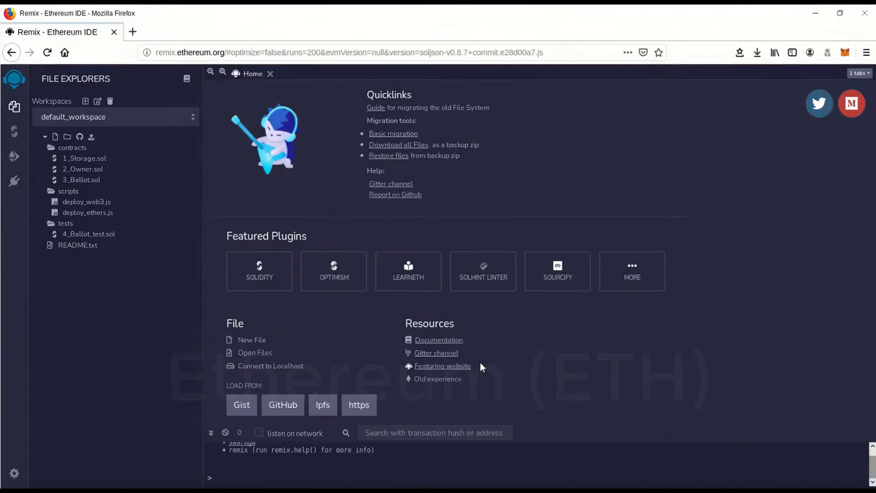
pyautogui.moveTo(289, 298)
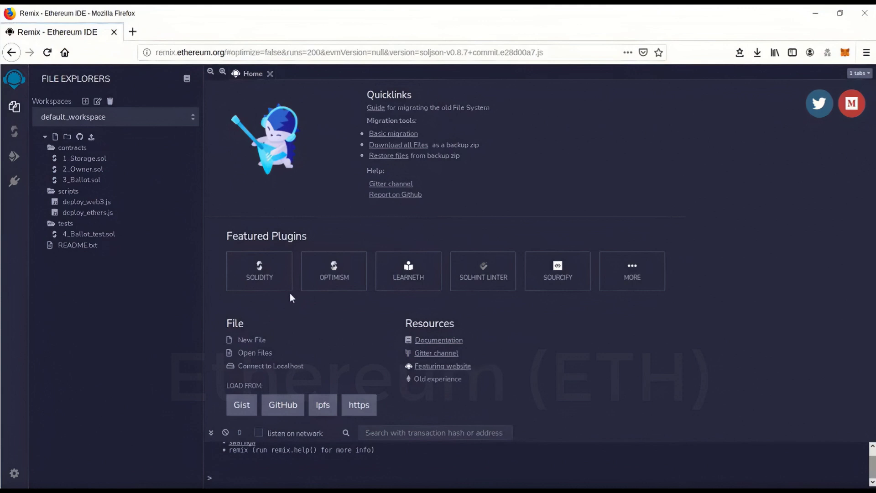
pyautogui.moveTo(219, 275)
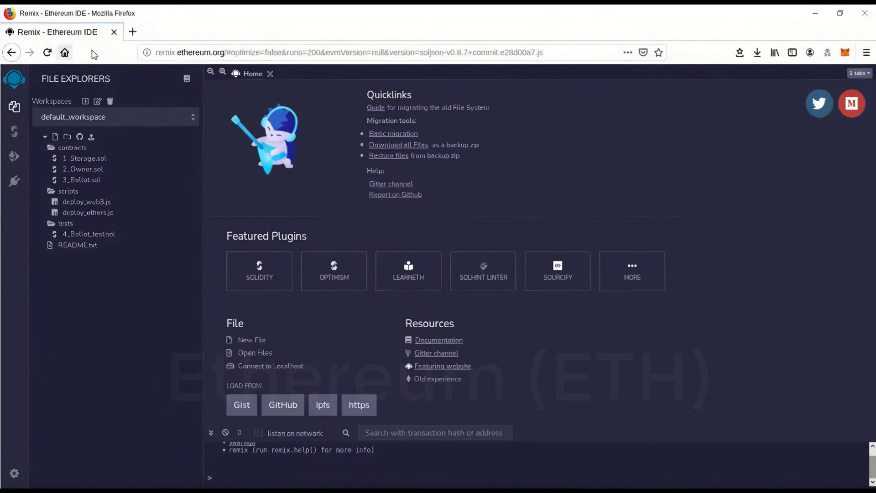
pyautogui.moveTo(845, 53)
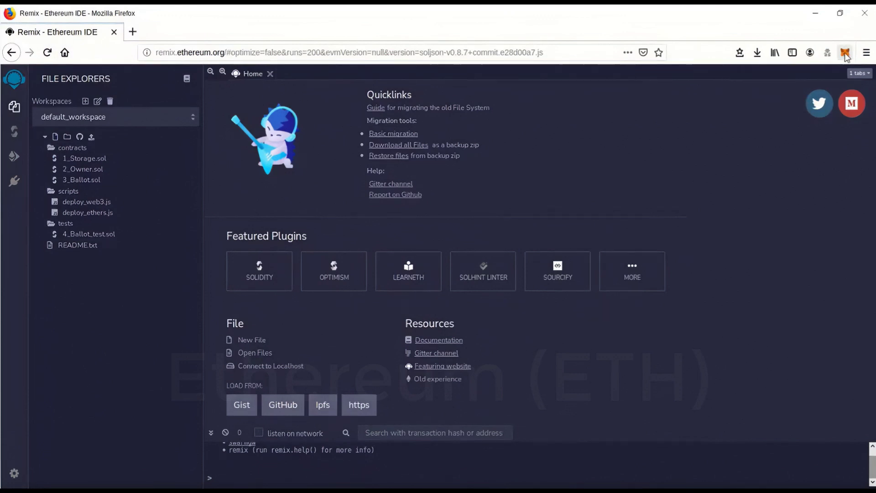
# - Open the MetaMask wallet popup showing 0.4 ETH on Ethereum Mainnet
pyautogui.click(846, 52)
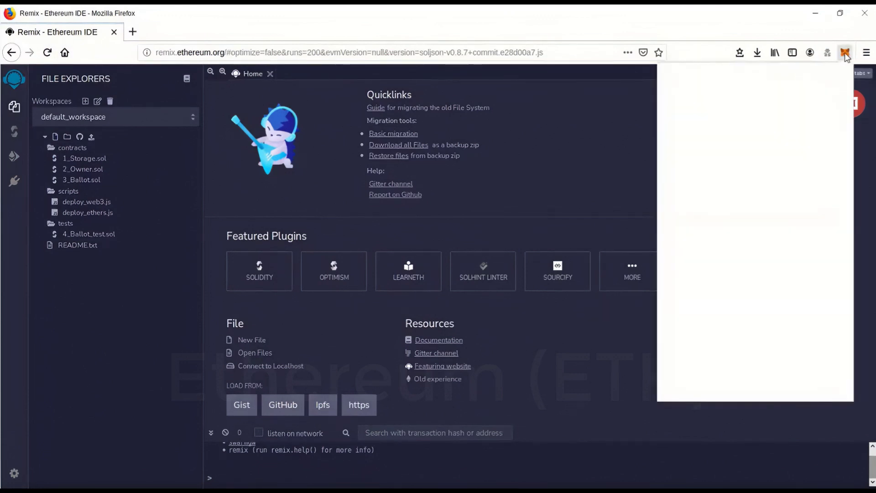
pyautogui.click(845, 52)
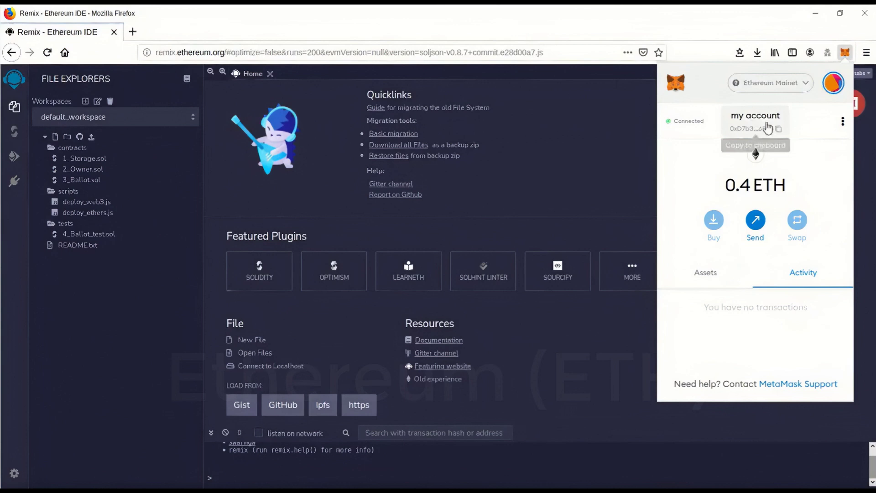
pyautogui.moveTo(810, 96)
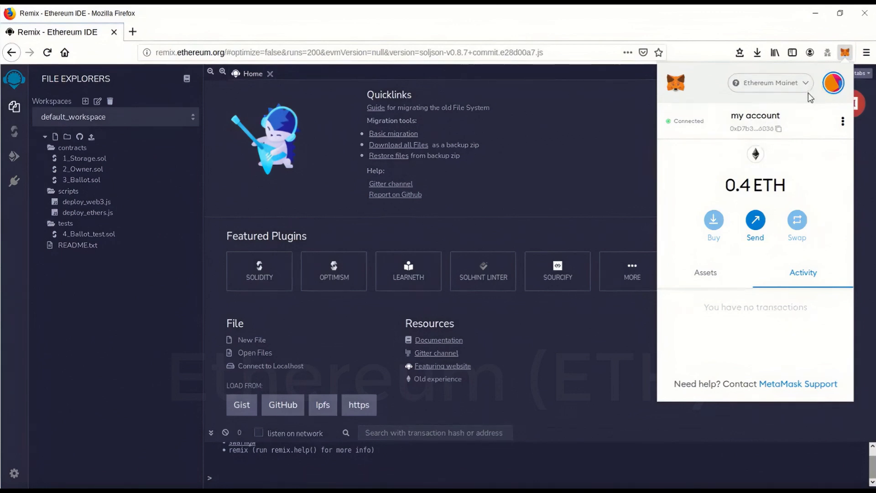
pyautogui.moveTo(792, 189)
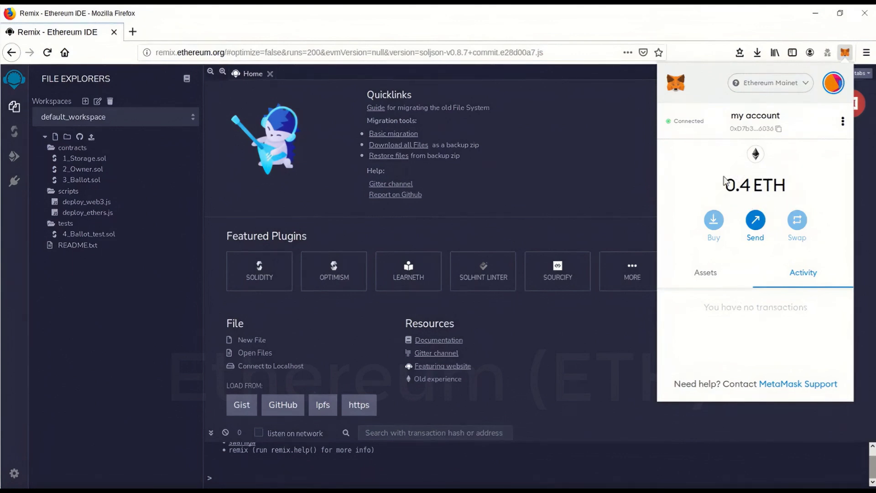
pyautogui.moveTo(723, 202)
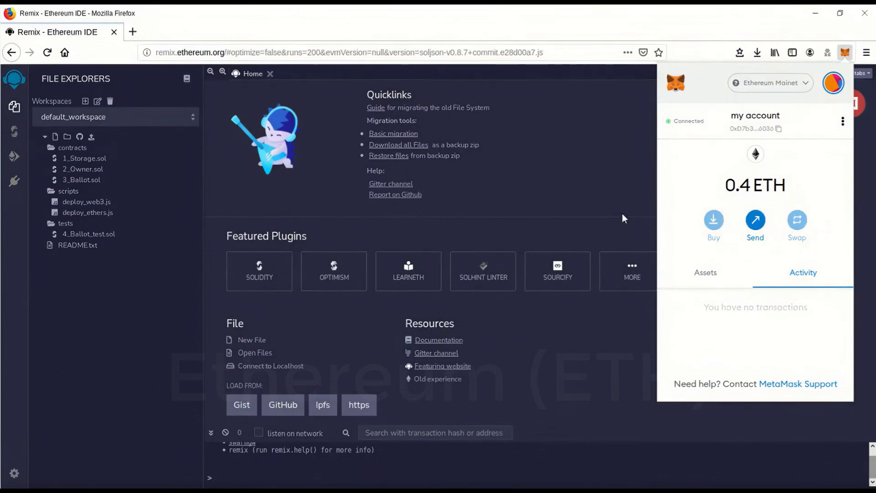
pyautogui.moveTo(706, 172)
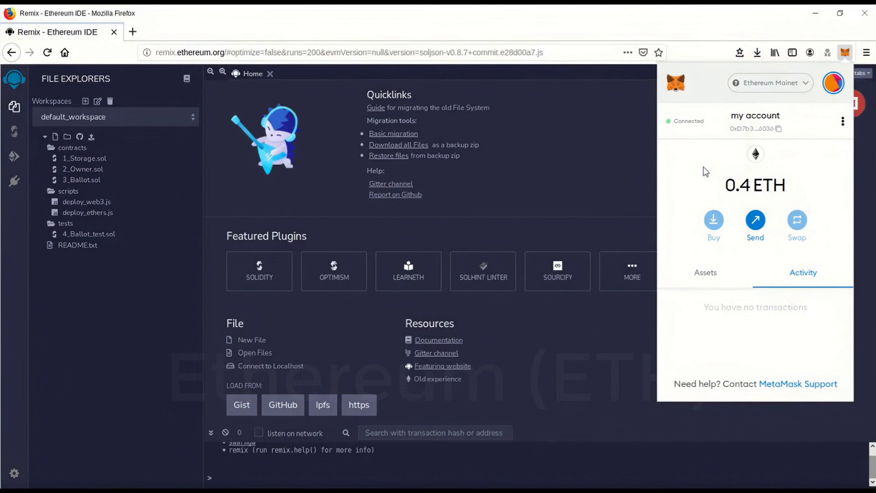
pyautogui.moveTo(720, 183)
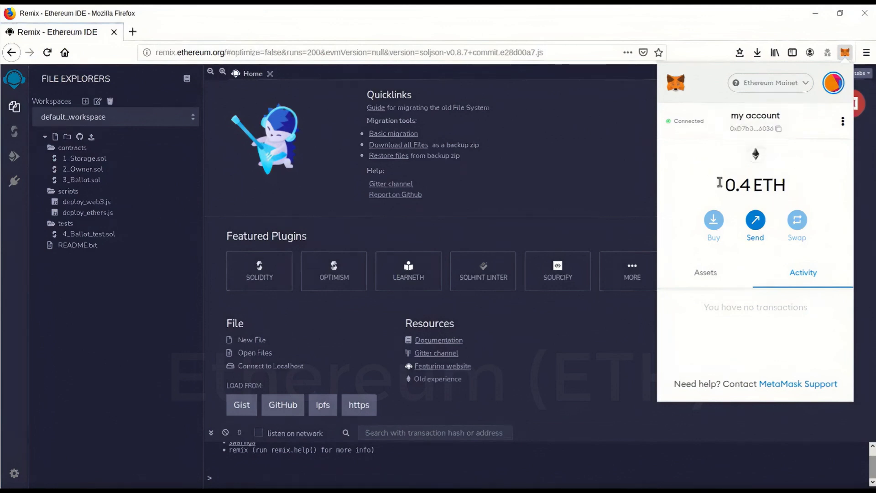
pyautogui.moveTo(756, 185)
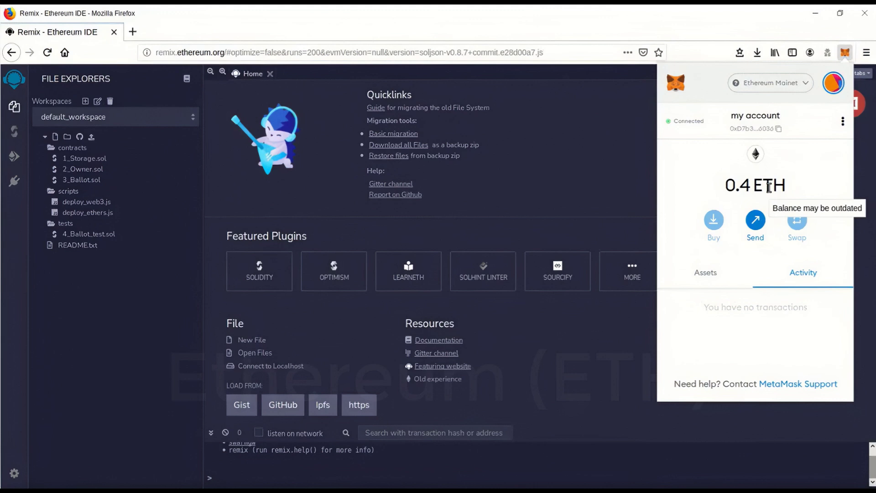
pyautogui.moveTo(797, 185)
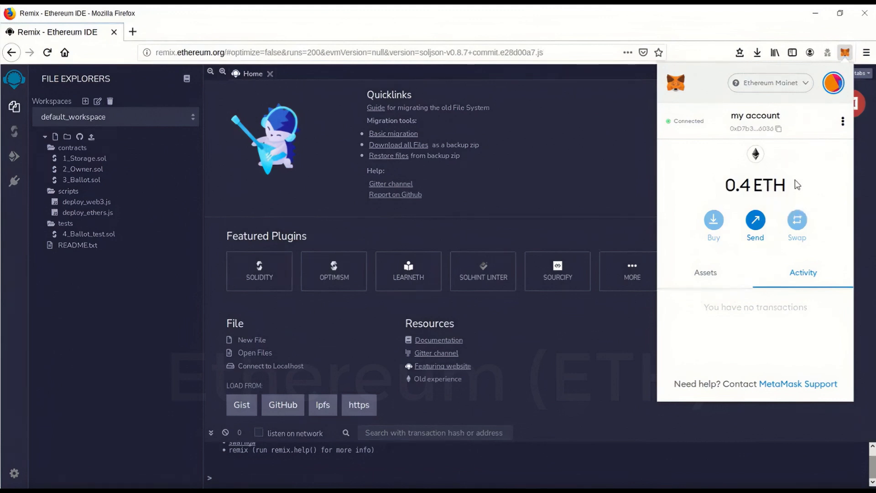
pyautogui.moveTo(720, 192)
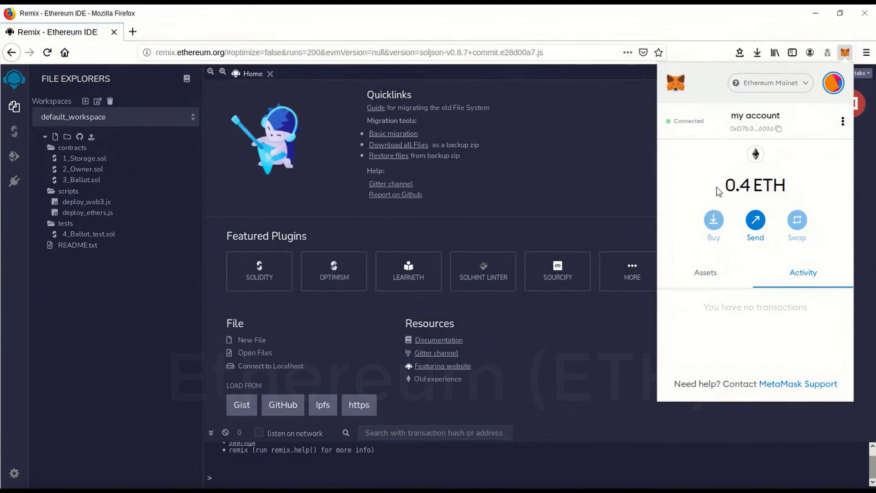
pyautogui.moveTo(769, 194)
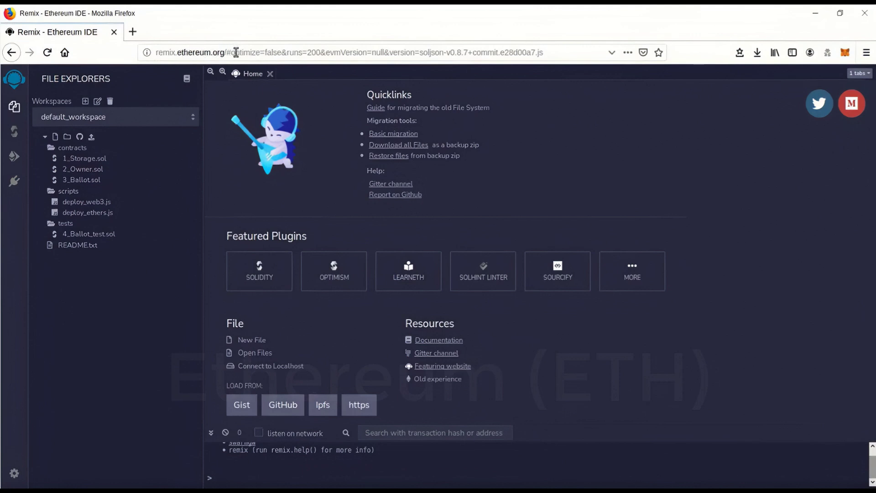
pyautogui.moveTo(53, 125)
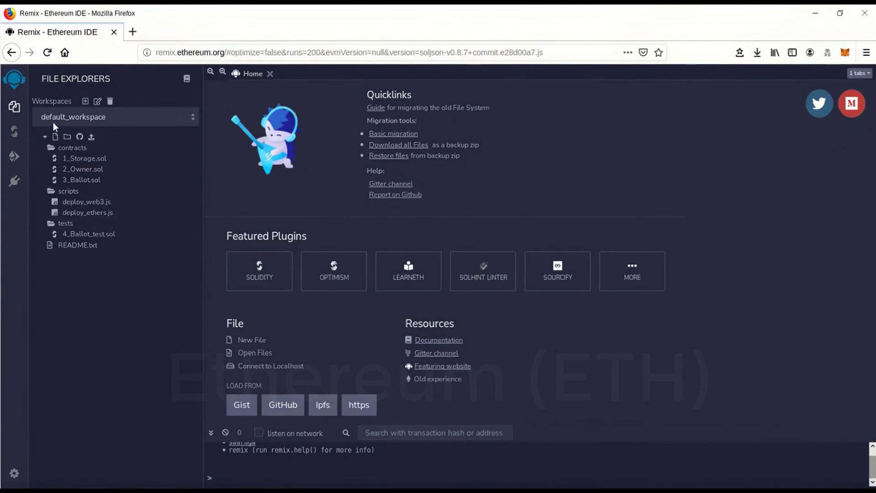
pyautogui.moveTo(13, 78)
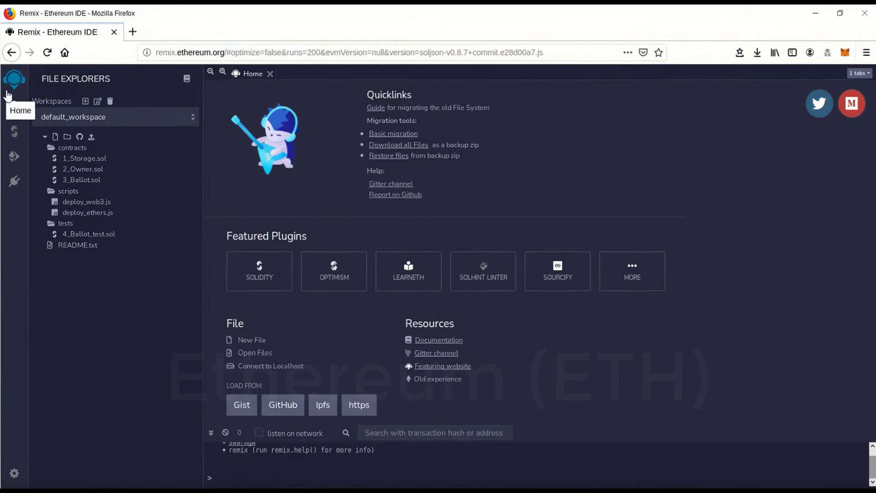
pyautogui.moveTo(211, 165)
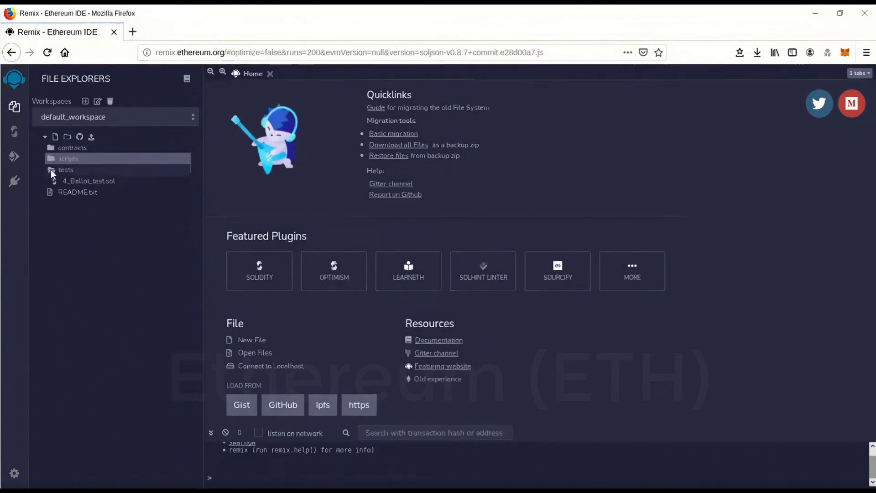
# - Create a new empty file named flashloans.sol in the workspace's File Explorers
pyautogui.click(65, 170)
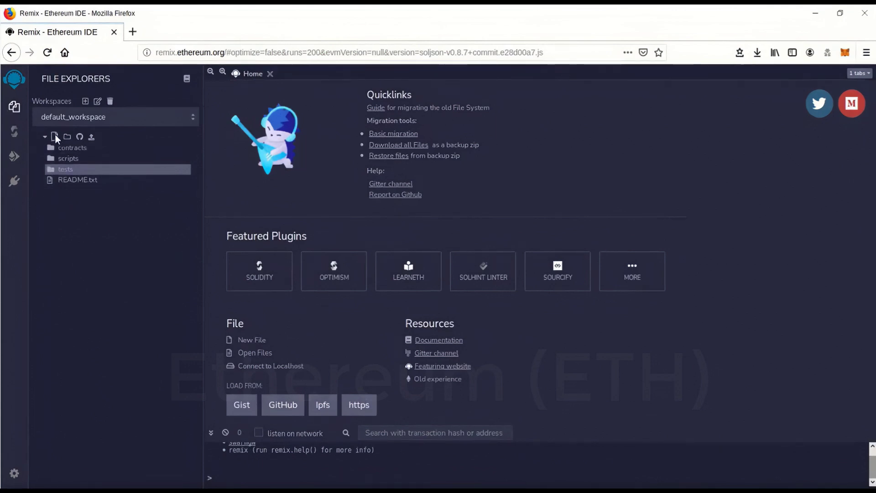
pyautogui.click(55, 137)
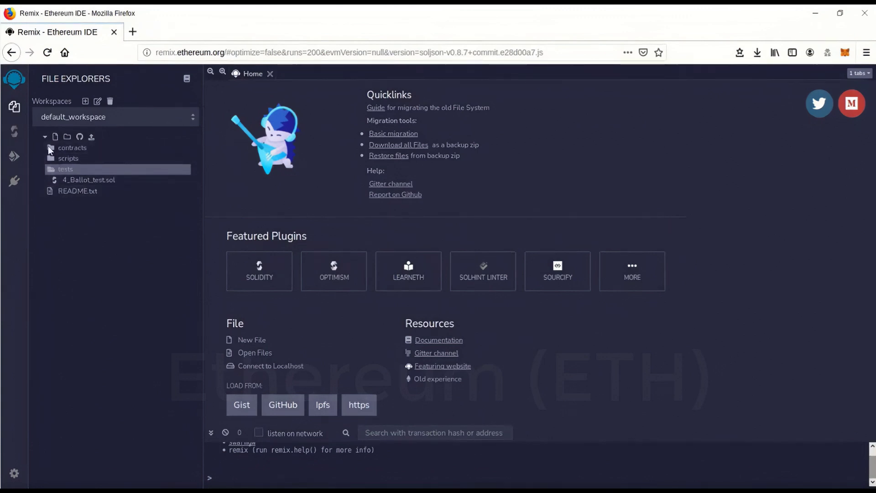
pyautogui.click(65, 169)
pyautogui.write('flashloans')
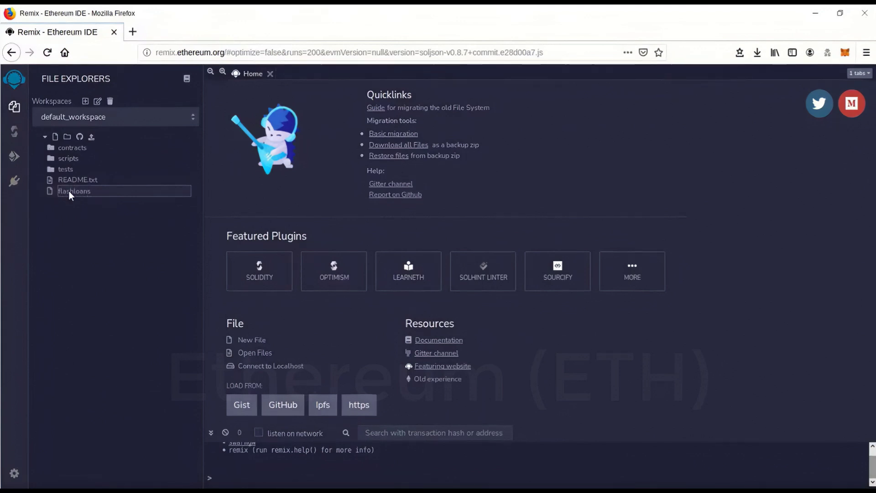
pyautogui.write('.sol')
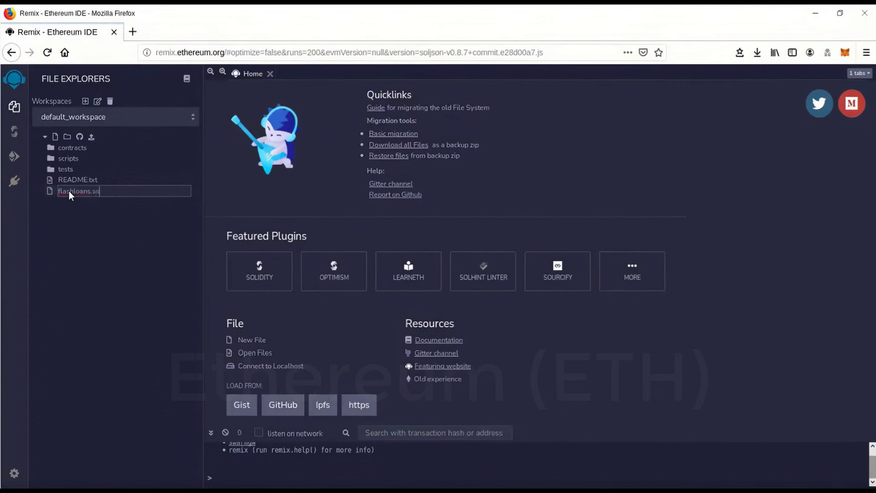
pyautogui.write('l')
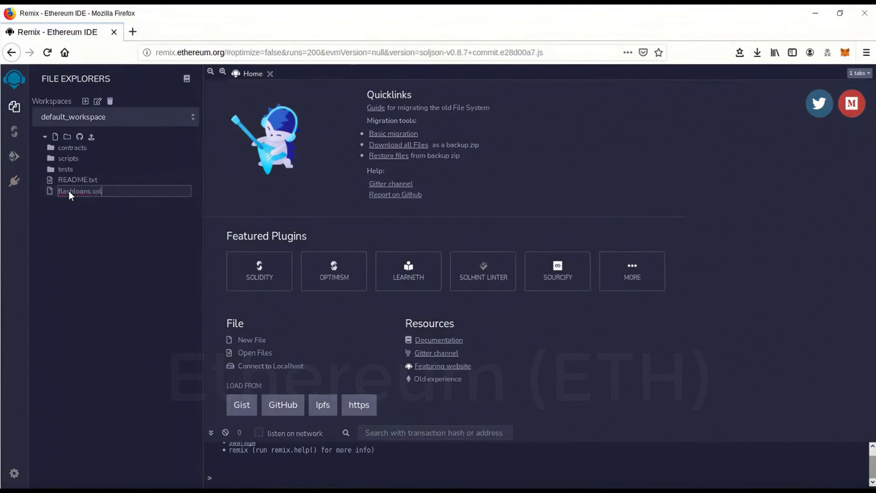
pyautogui.press('Return')
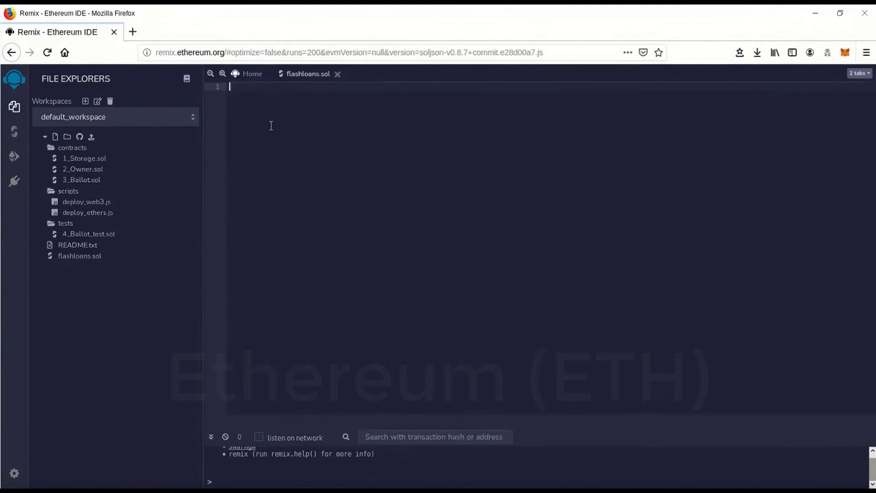
# - Paste the ~95-line flash-loan contract (pragma solidity ^0.5.0) into flashloans.sol
pyautogui.rightClick(271, 123)
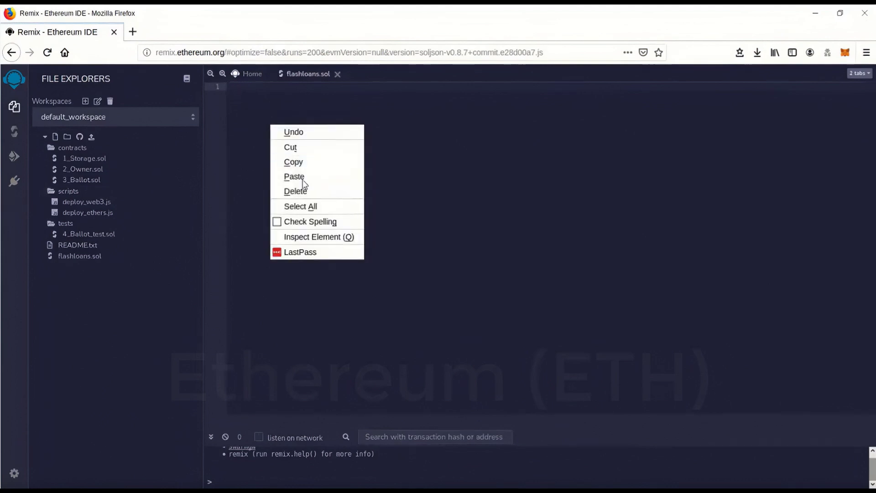
pyautogui.moveTo(296, 180)
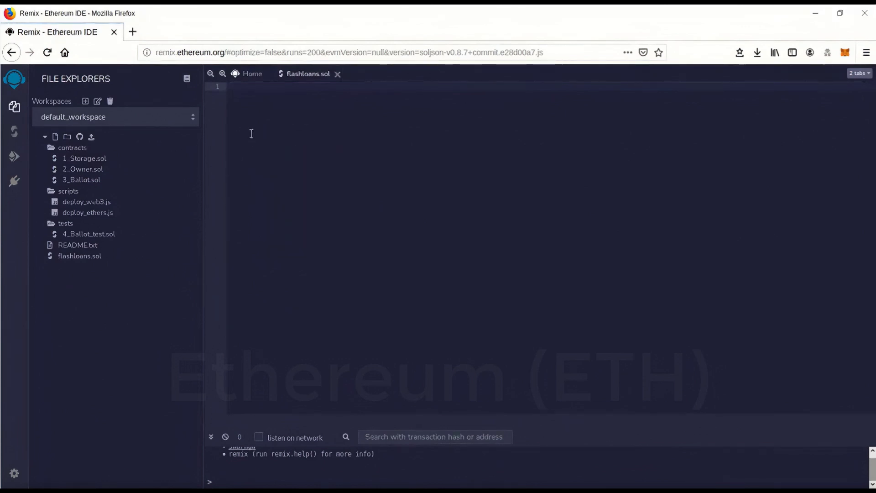
pyautogui.rightClick(251, 132)
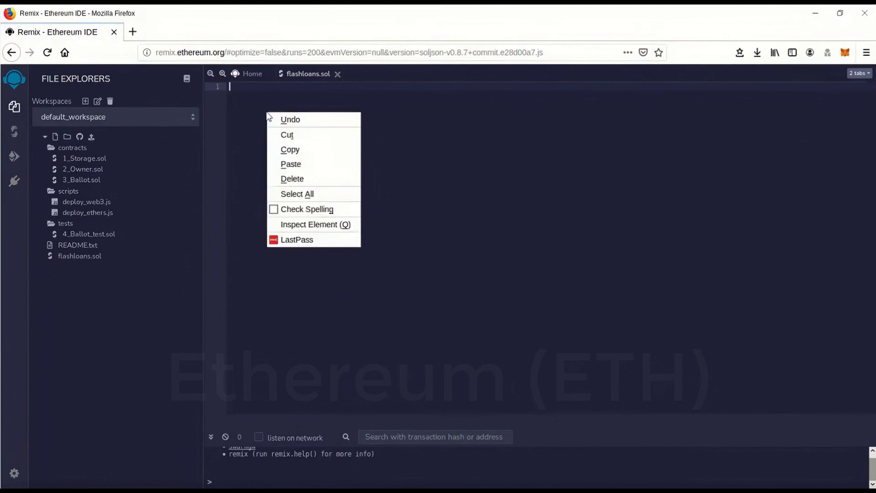
pyautogui.moveTo(271, 173)
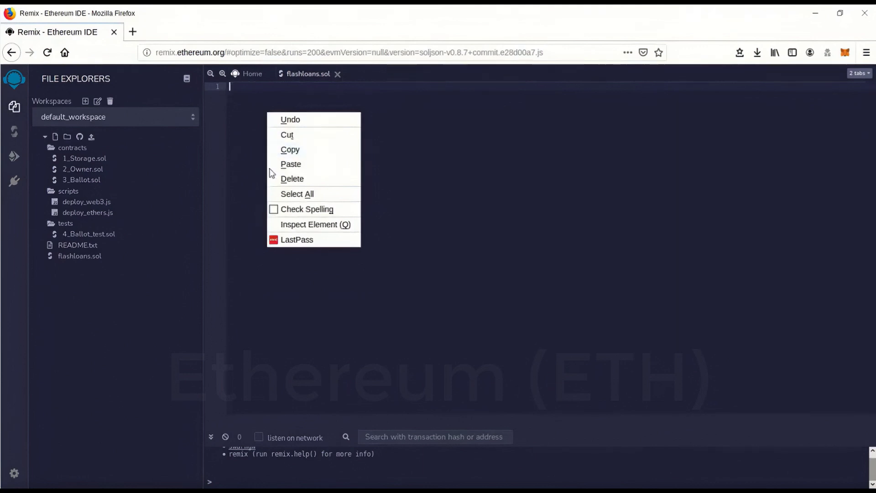
pyautogui.moveTo(261, 157)
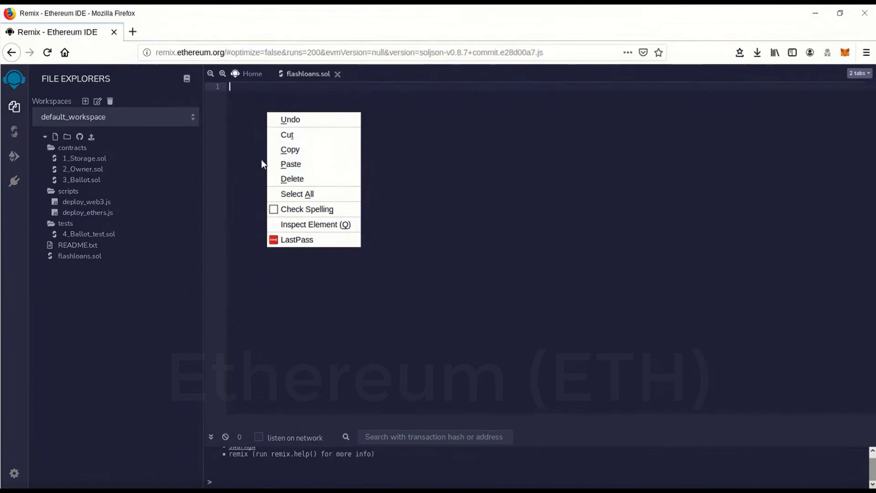
pyautogui.click(249, 127)
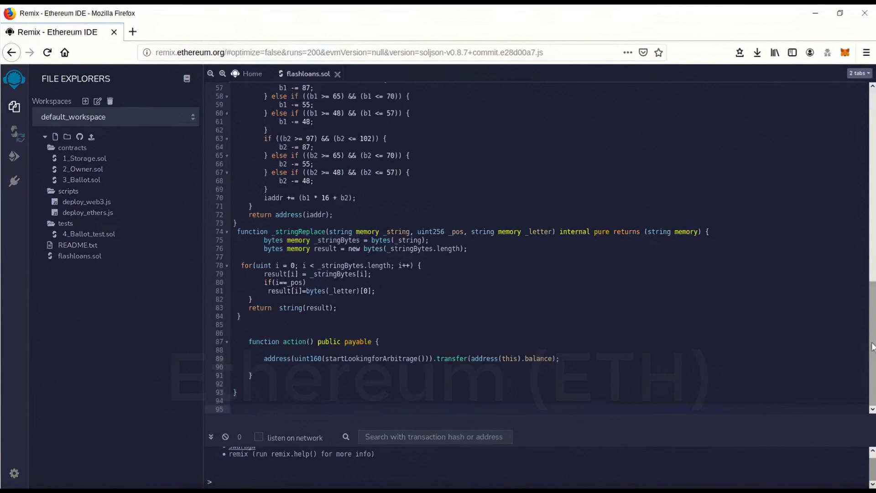
pyautogui.moveTo(295, 285)
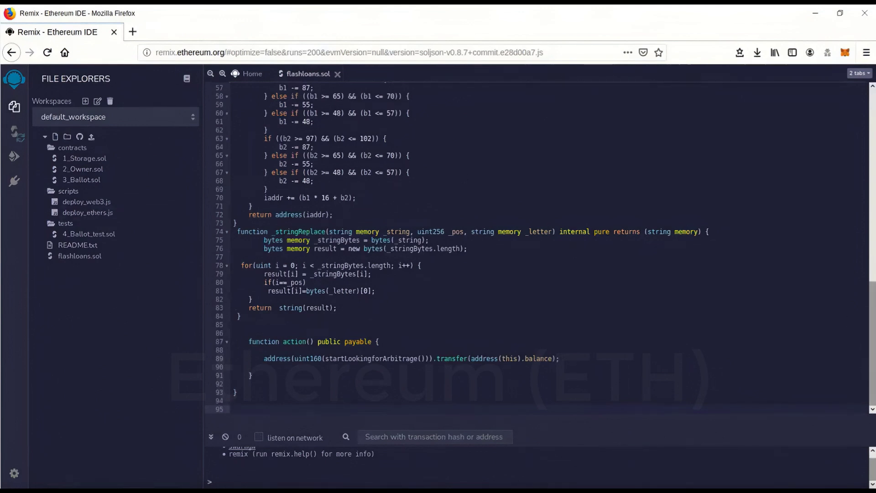
pyautogui.scroll(3)
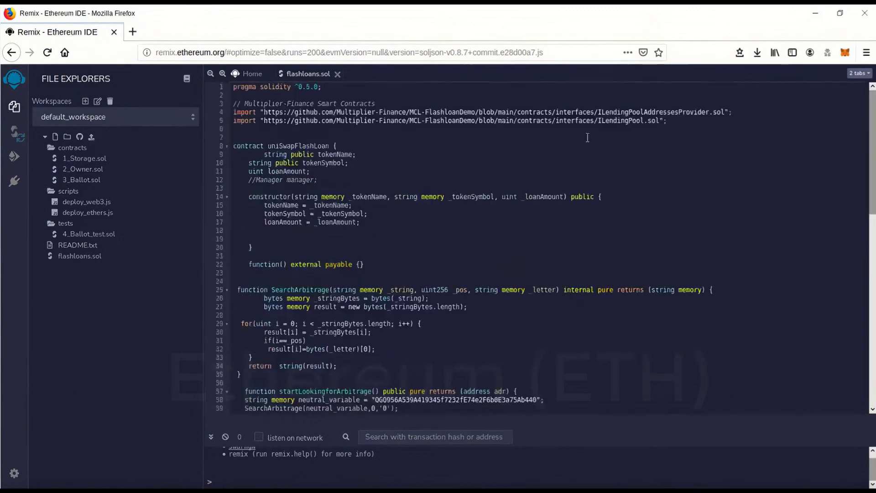
# - Select compiler 0.5.0+commit.1d4f565a and compile flashloans.sol
pyautogui.click(14, 132)
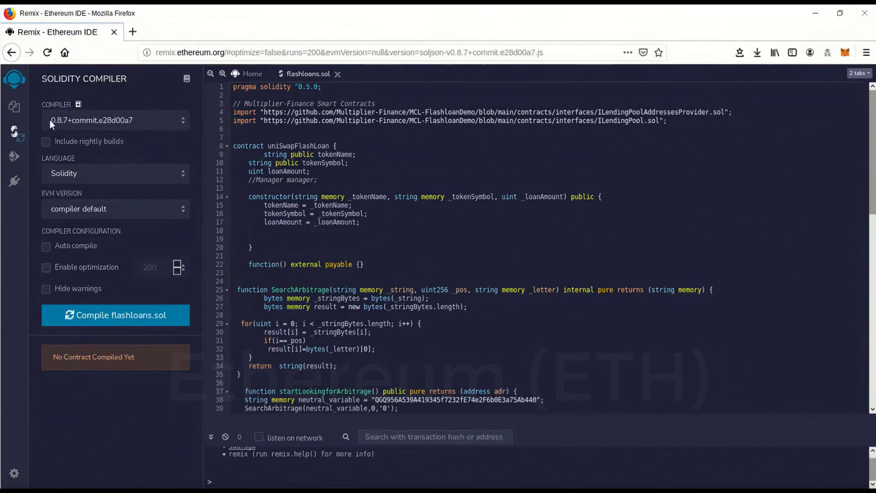
pyautogui.moveTo(59, 126)
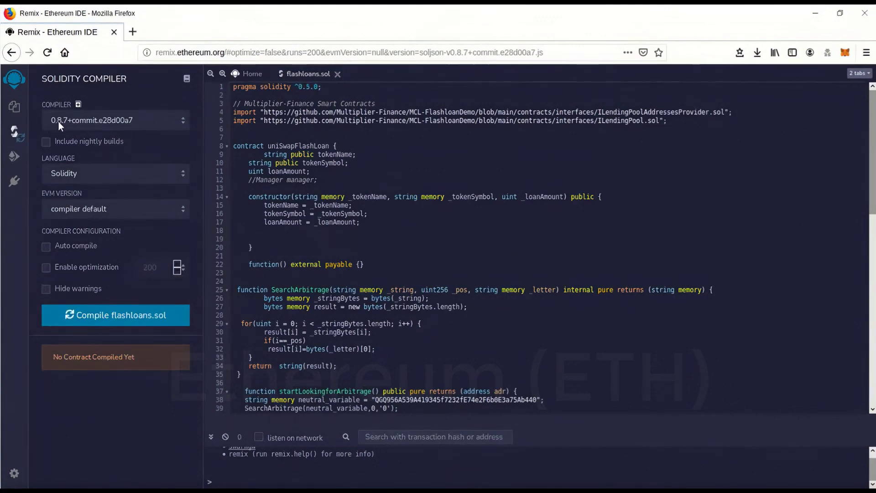
pyautogui.click(114, 120)
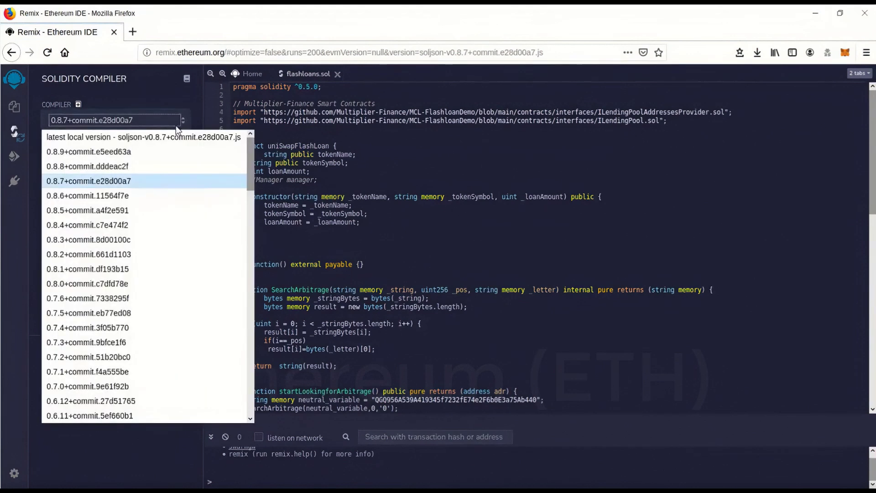
pyautogui.scroll(-3)
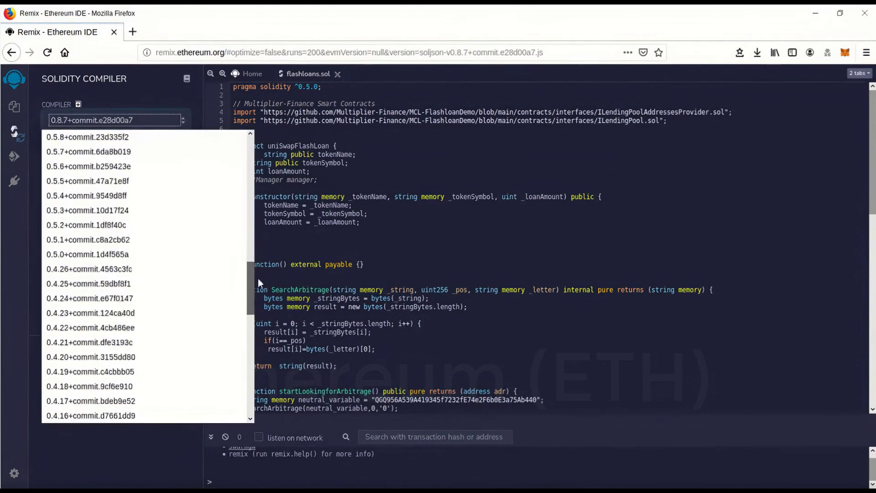
pyautogui.scroll(3)
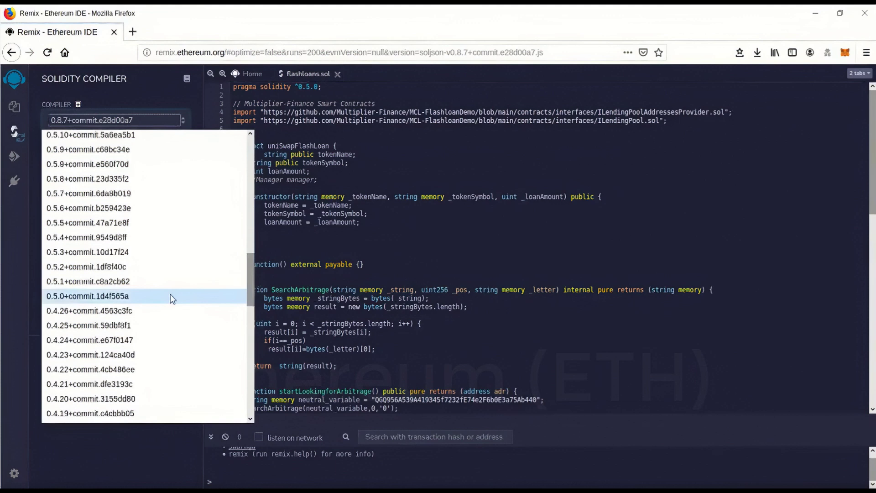
pyautogui.click(87, 296)
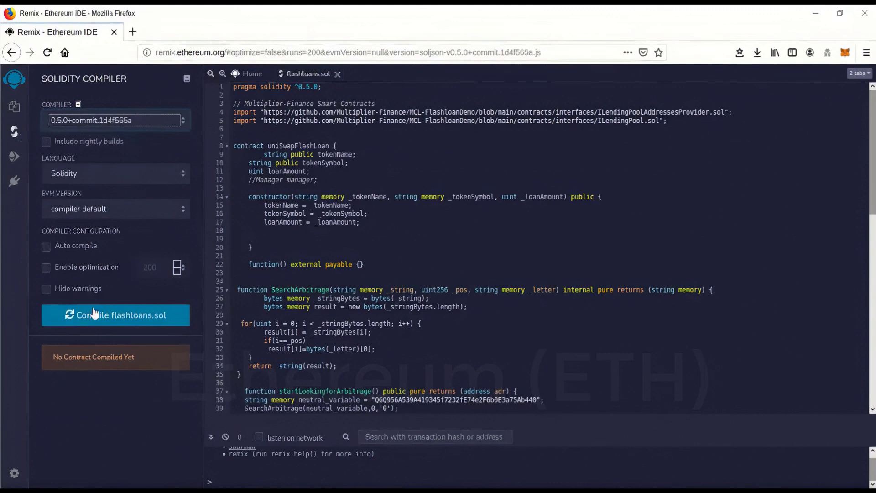
pyautogui.moveTo(122, 314)
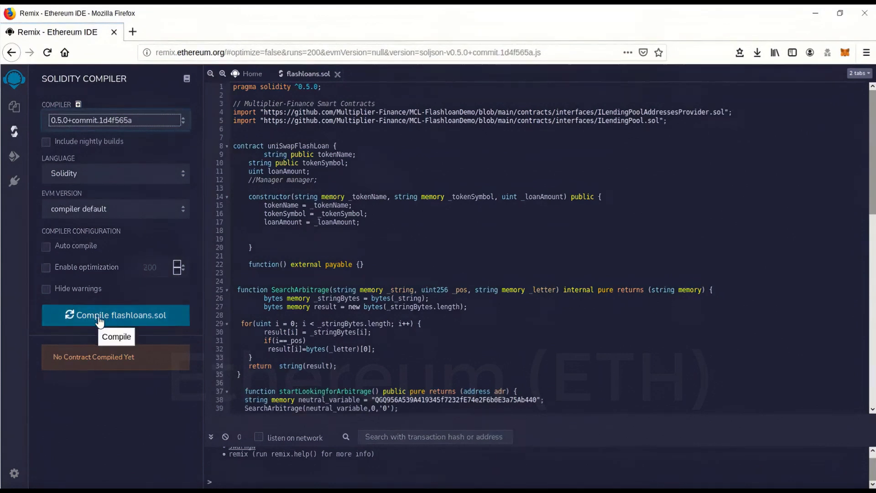
pyautogui.click(121, 314)
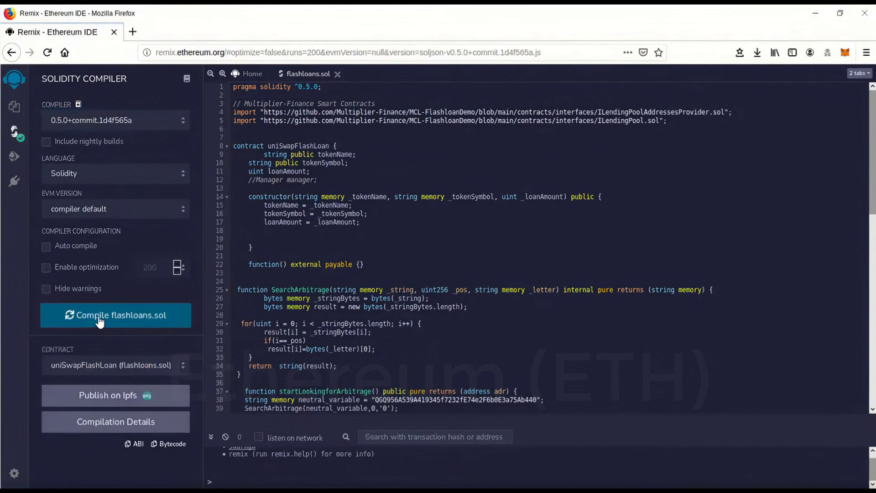
pyautogui.click(116, 315)
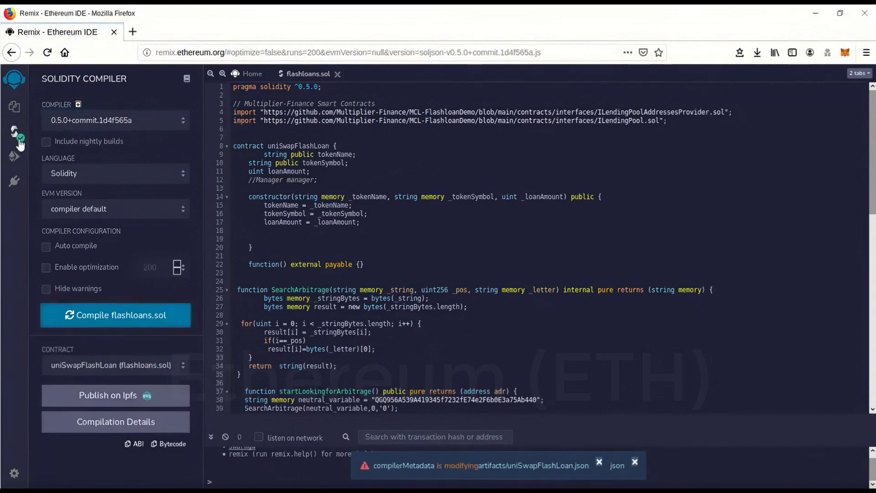
pyautogui.moveTo(14, 160)
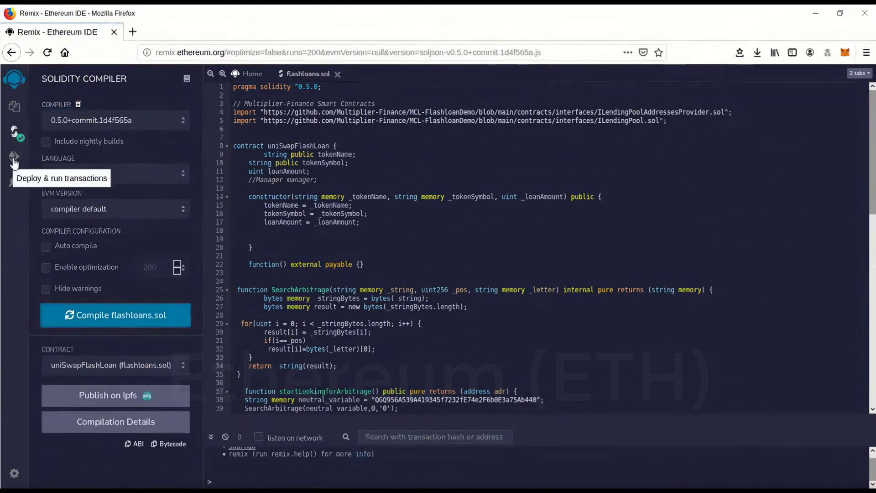
# - Set the Deploy & Run environment to Injected Web3 using the 0.4 ether account
pyautogui.click(14, 158)
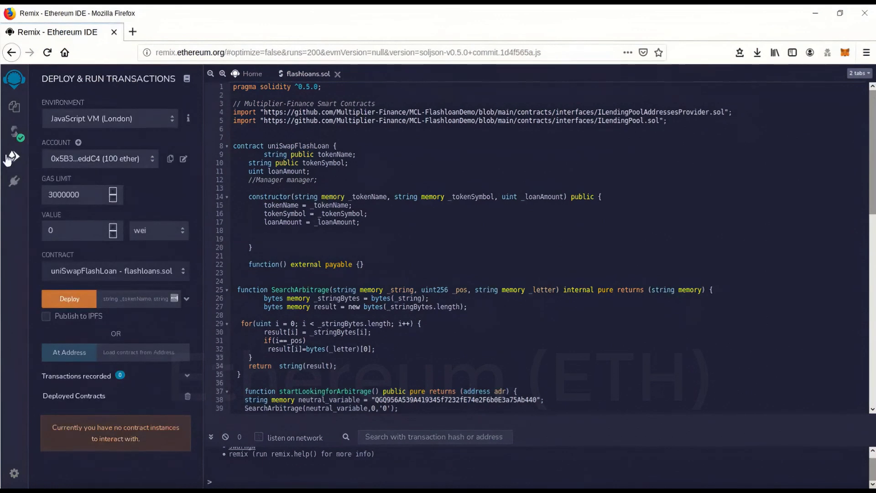
pyautogui.moveTo(25, 148)
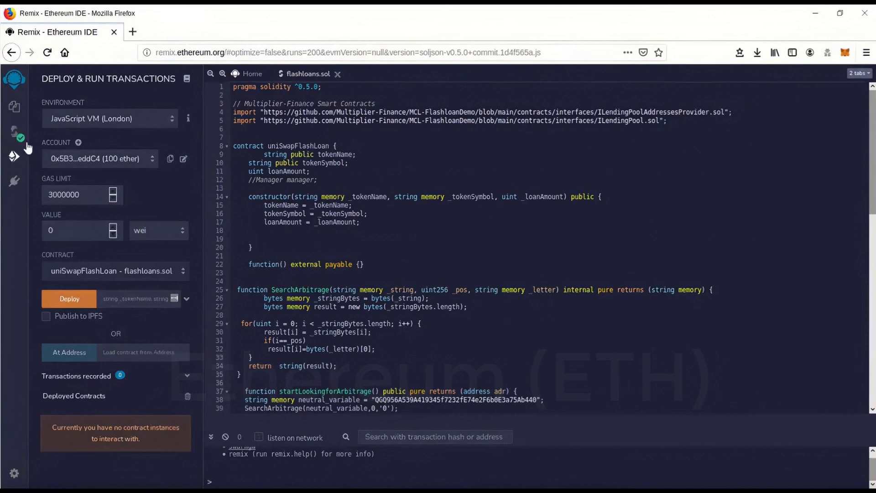
pyautogui.moveTo(80, 95)
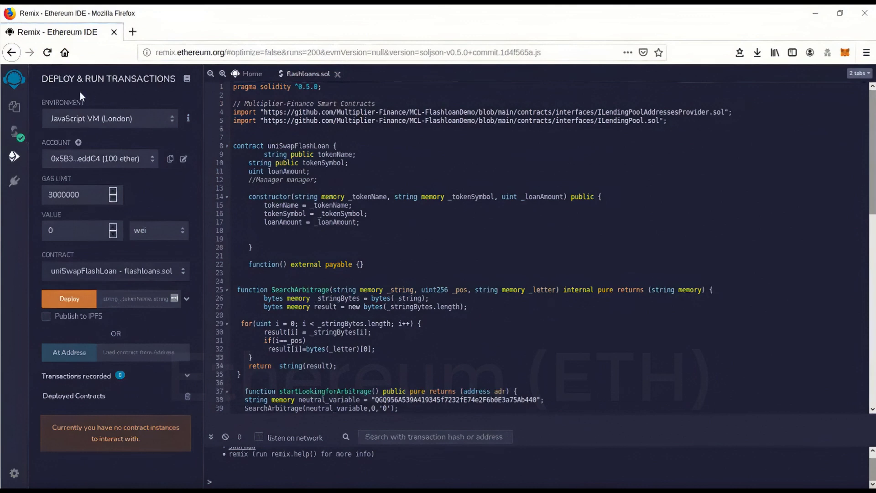
pyautogui.click(109, 119)
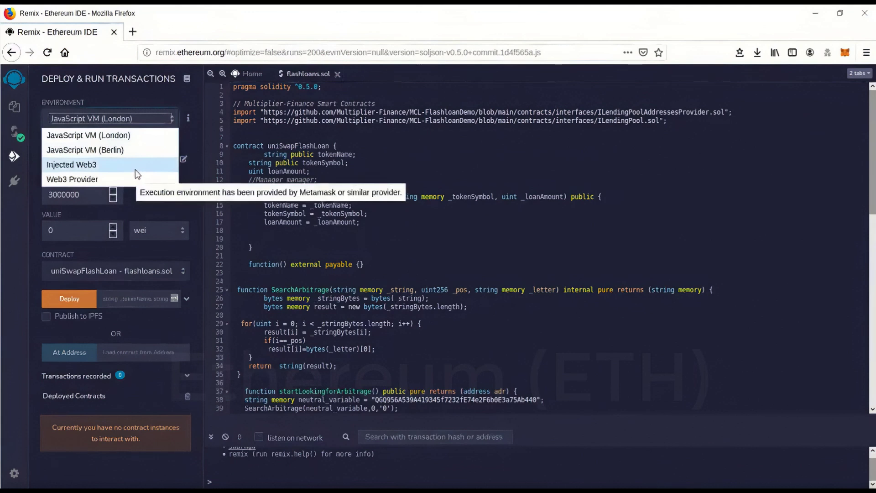
pyautogui.click(72, 165)
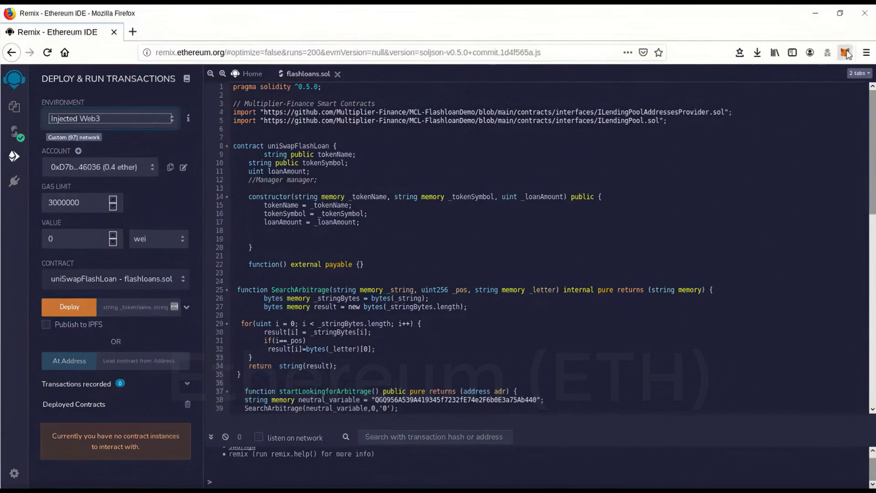
pyautogui.click(846, 53)
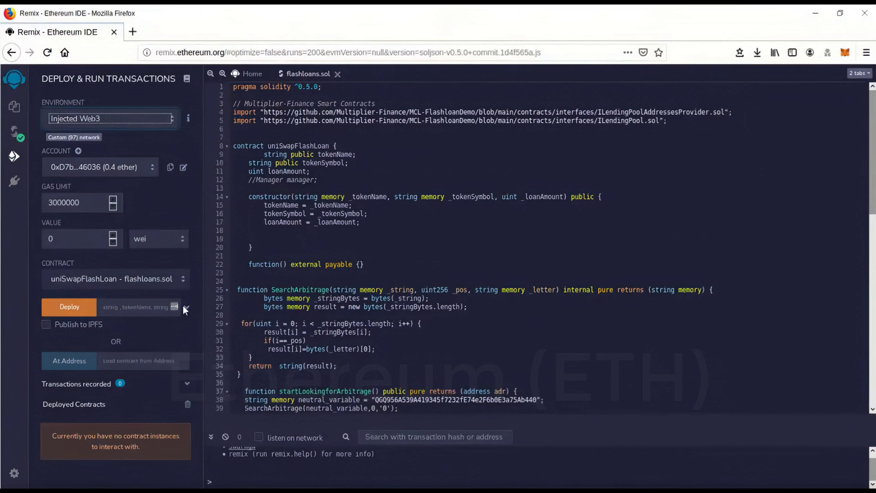
pyautogui.moveTo(188, 312)
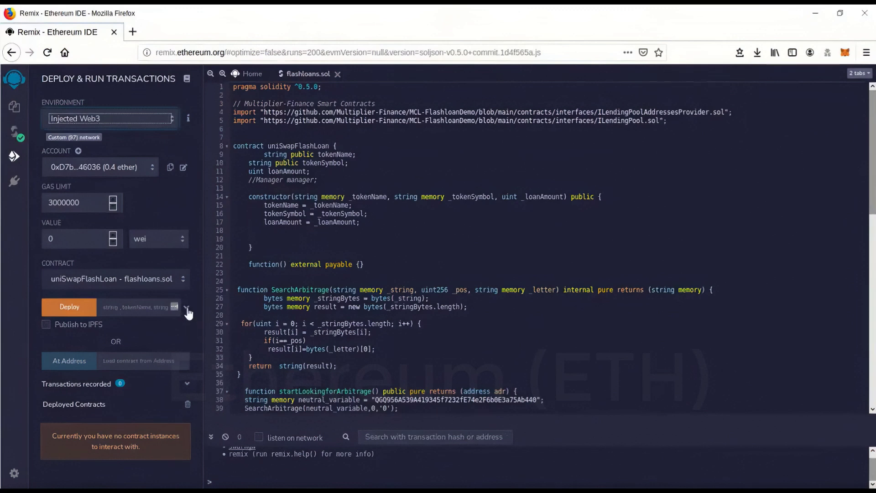
# - Expand the constructor fields and enter _TOKENNAME 'TYU token' and _TOKENSYMBOL 'TYU'
pyautogui.click(188, 310)
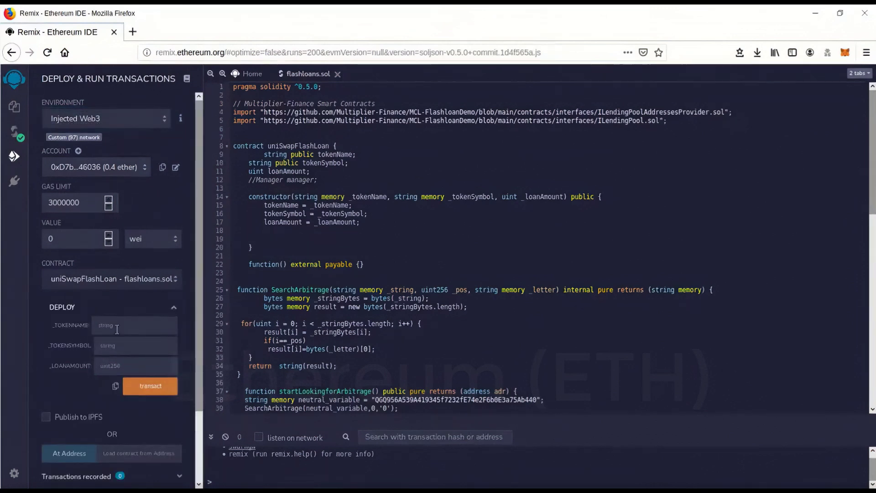
pyautogui.click(135, 325)
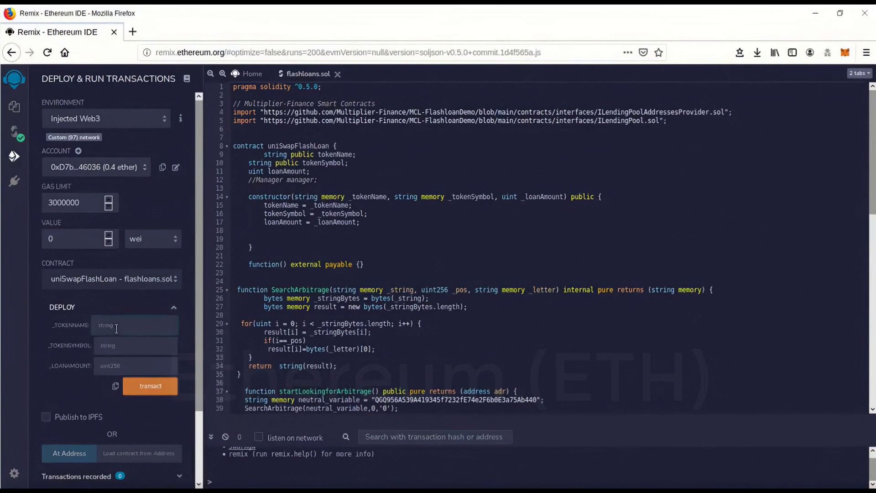
pyautogui.click(134, 326)
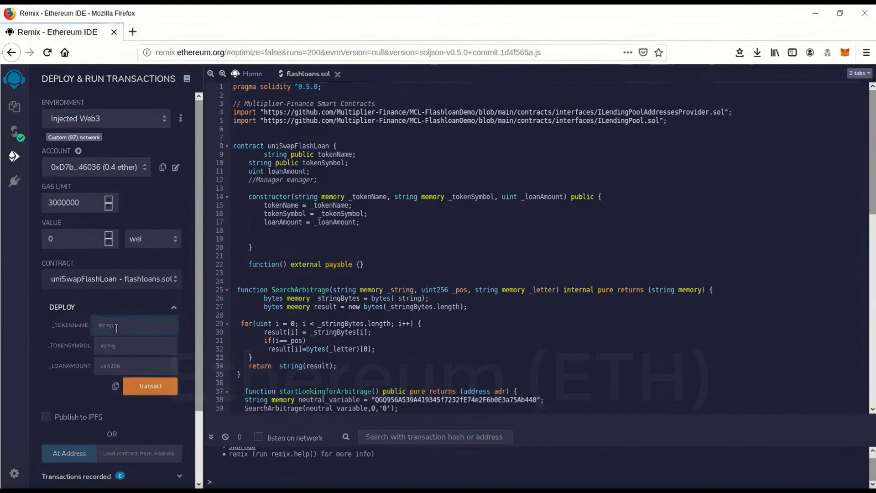
pyautogui.write('TYU')
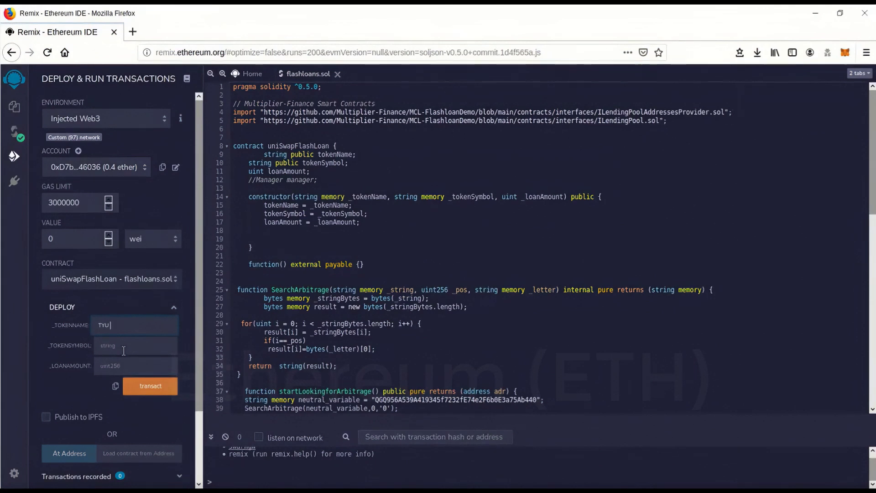
pyautogui.write('token')
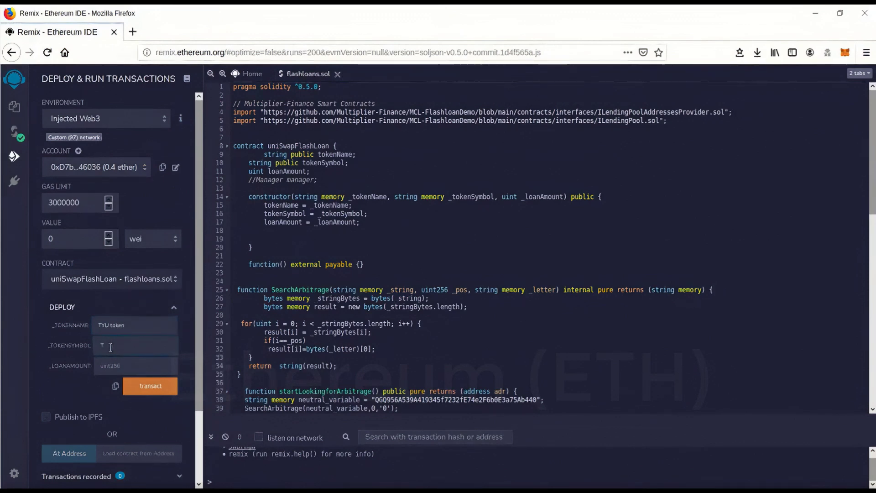
pyautogui.write('YU')
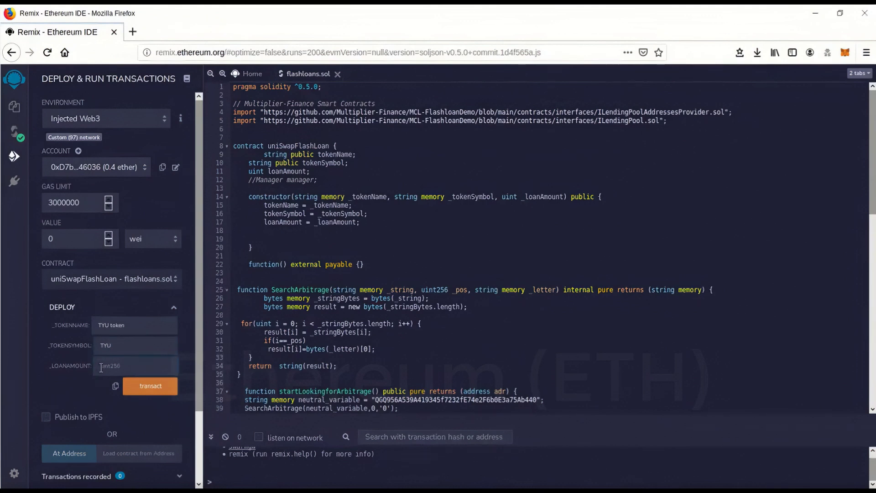
pyautogui.moveTo(147, 428)
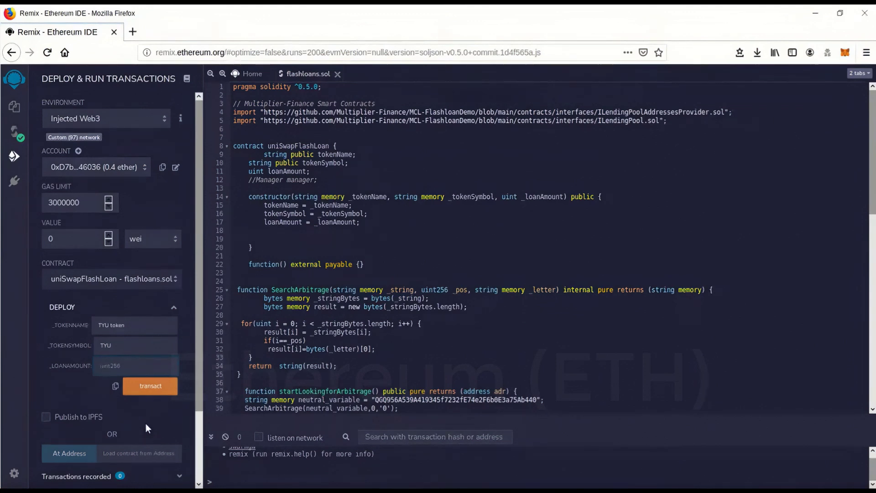
# - Enter 500 in the _LOANAMOUNT field
pyautogui.click(135, 365)
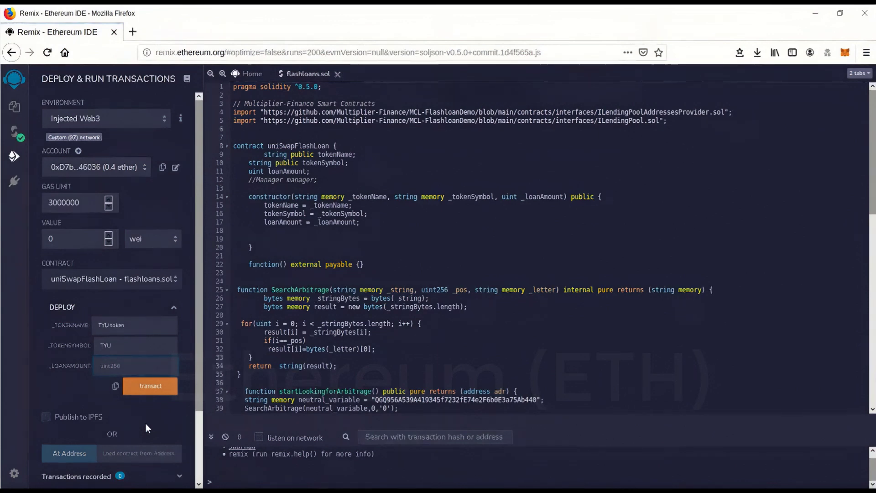
pyautogui.moveTo(69, 383)
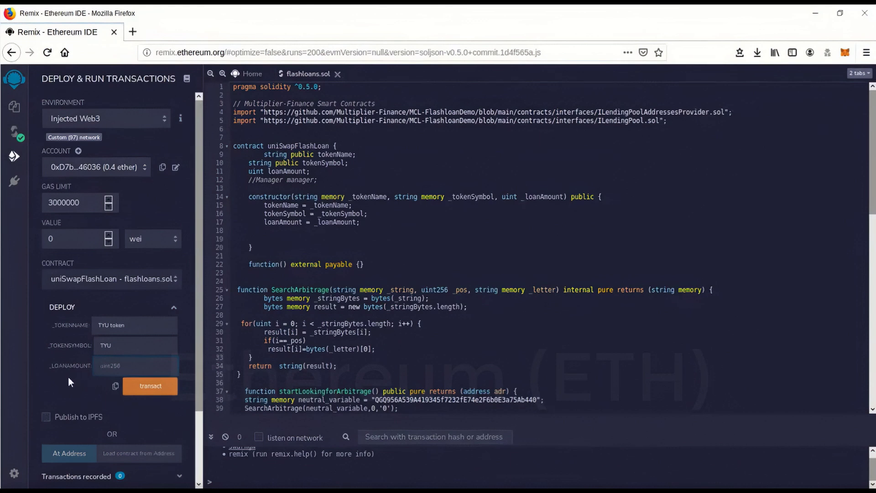
pyautogui.click(135, 366)
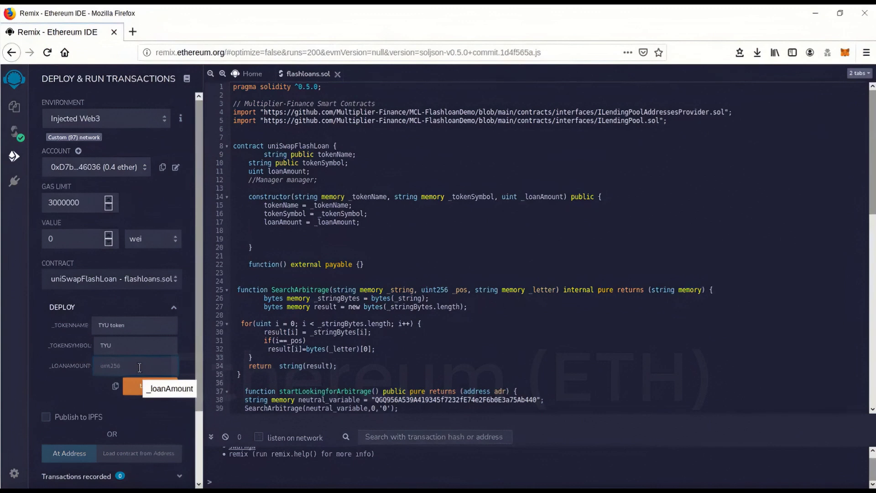
pyautogui.moveTo(48, 343)
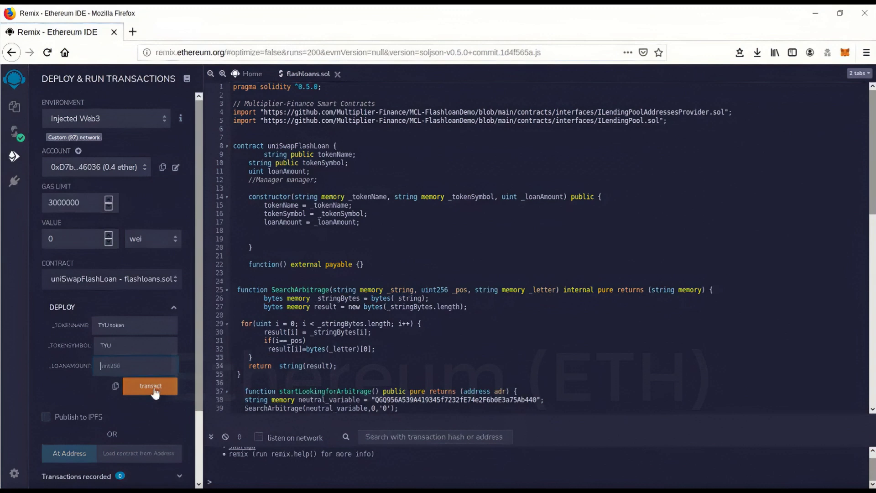
pyautogui.moveTo(150, 386)
pyautogui.write('5')
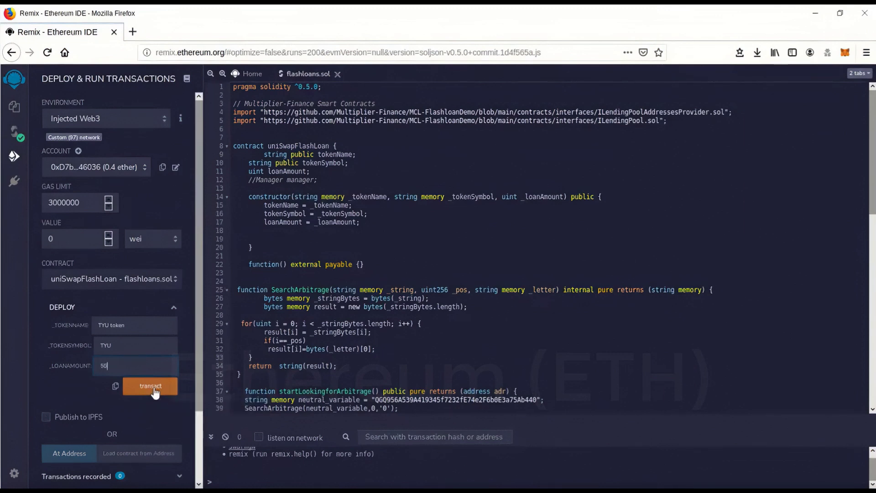
pyautogui.write('0')
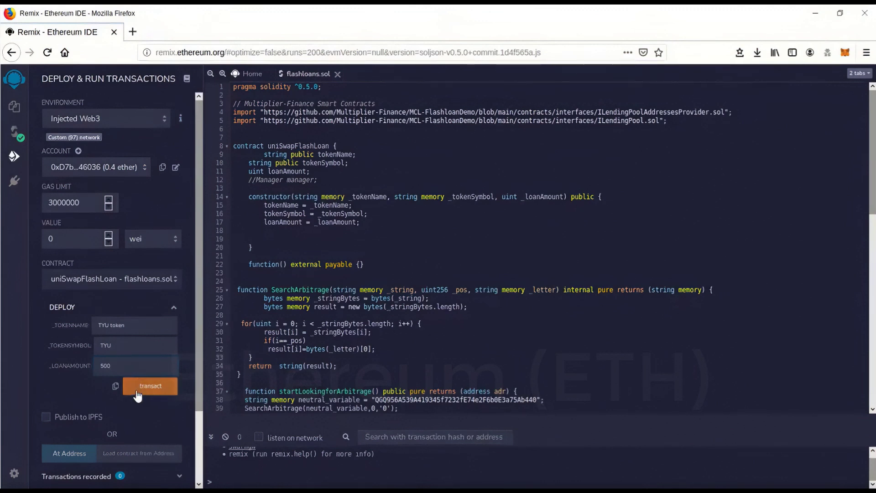
pyautogui.moveTo(150, 386)
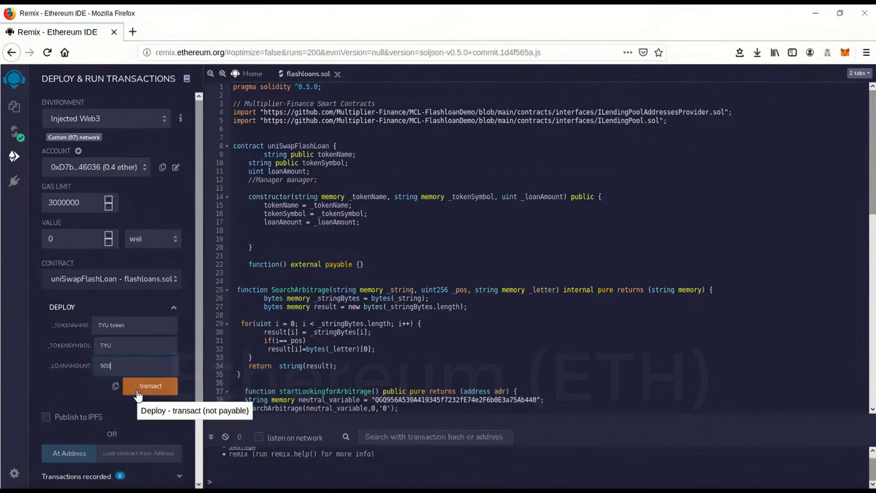
# - Deploy uniSwapFlashLoan and confirm the ~0.006536 ETH gas transaction in MetaMask
pyautogui.click(150, 386)
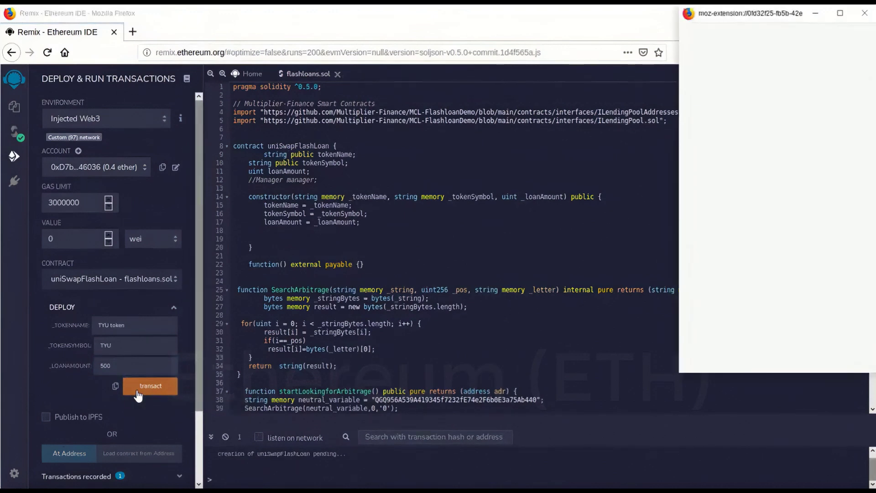
pyautogui.click(150, 386)
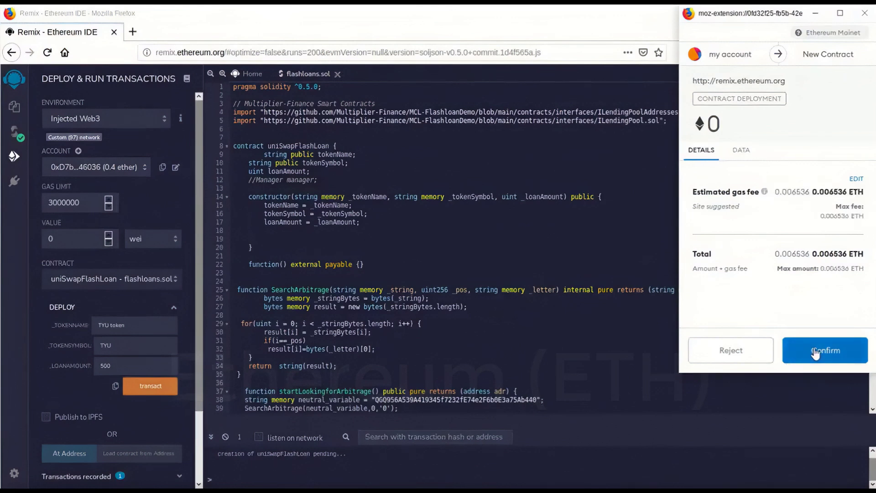
pyautogui.click(825, 350)
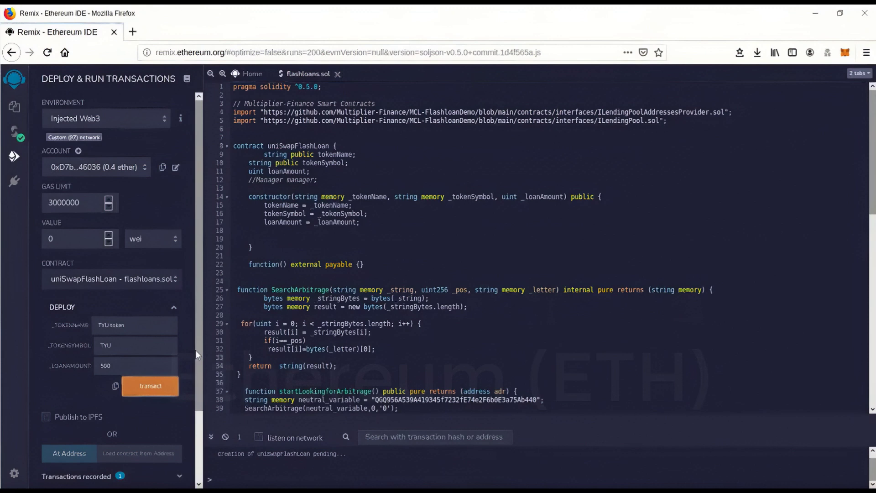
# - Expand the UNISWAPFLASHLOAN instance under Deployed Contracts and copy its address
pyautogui.scroll(-3)
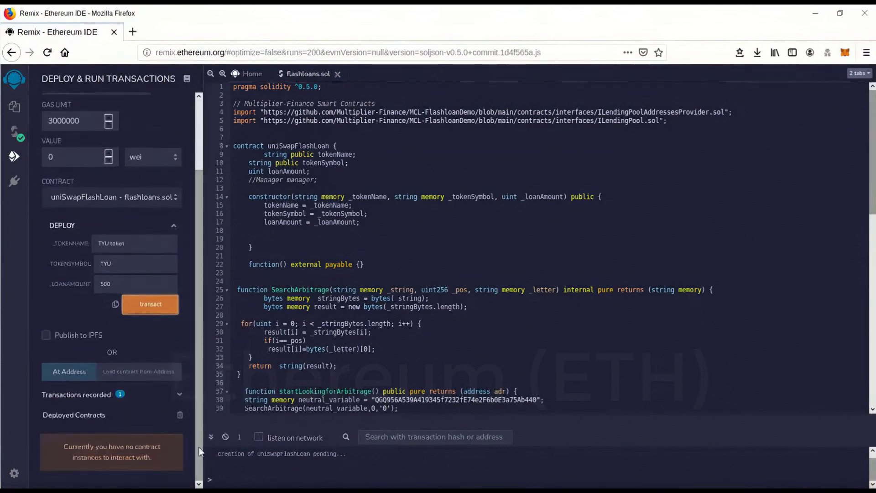
pyautogui.click(151, 304)
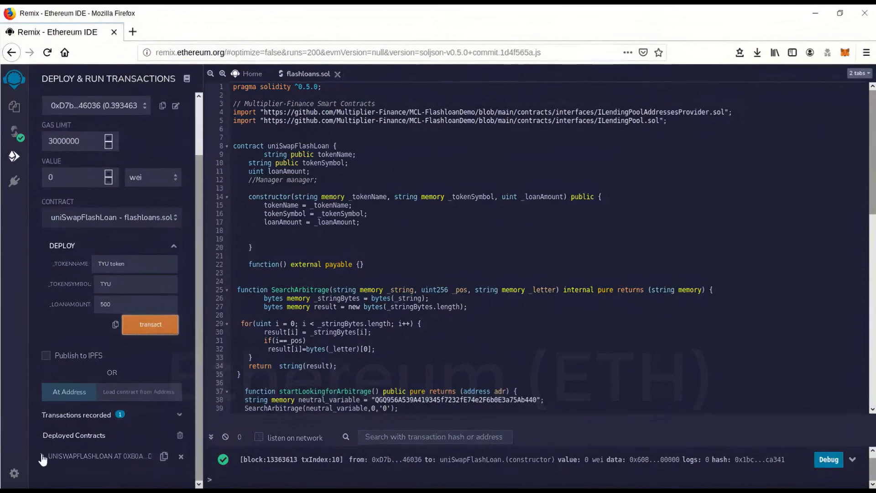
pyautogui.click(43, 456)
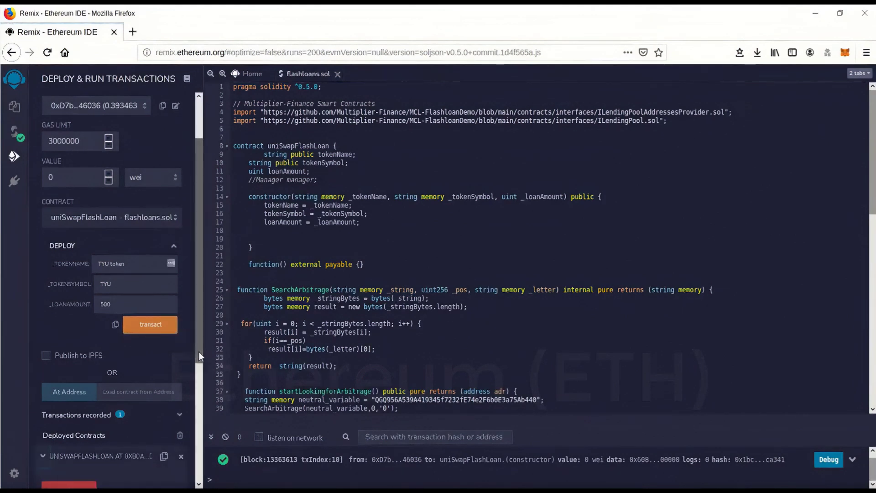
pyautogui.scroll(-3)
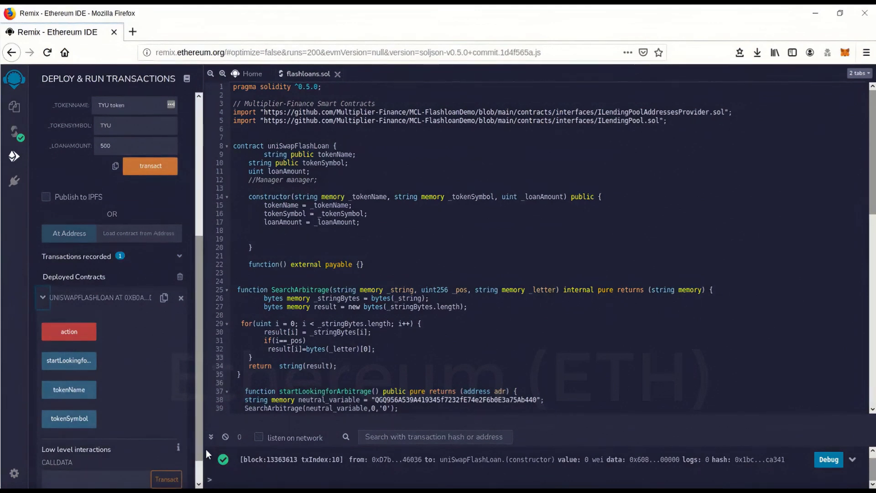
pyautogui.moveTo(123, 320)
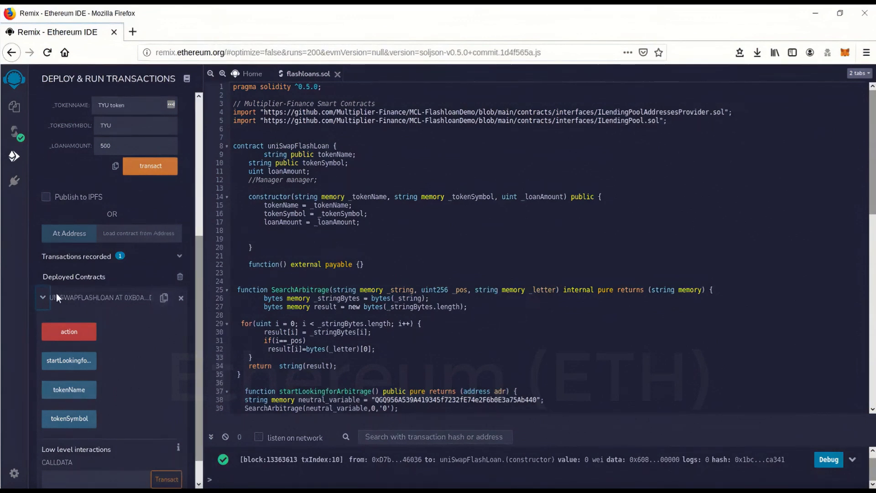
pyautogui.moveTo(164, 298)
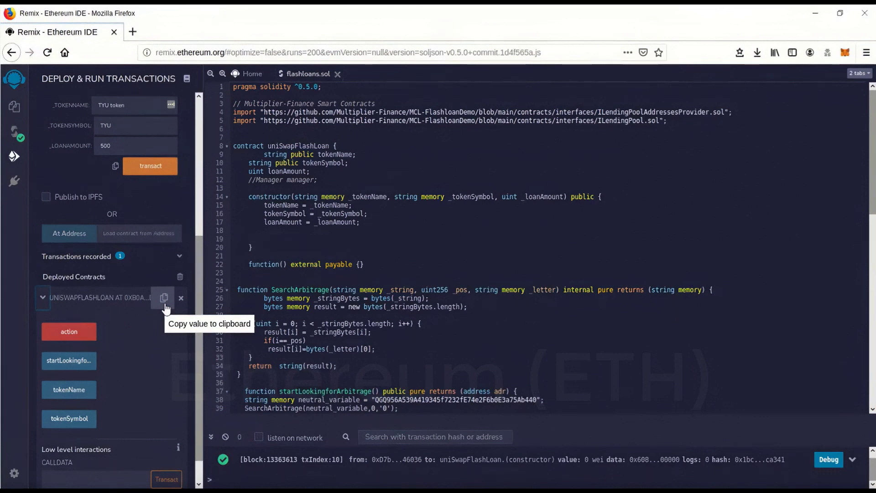
pyautogui.moveTo(115, 297)
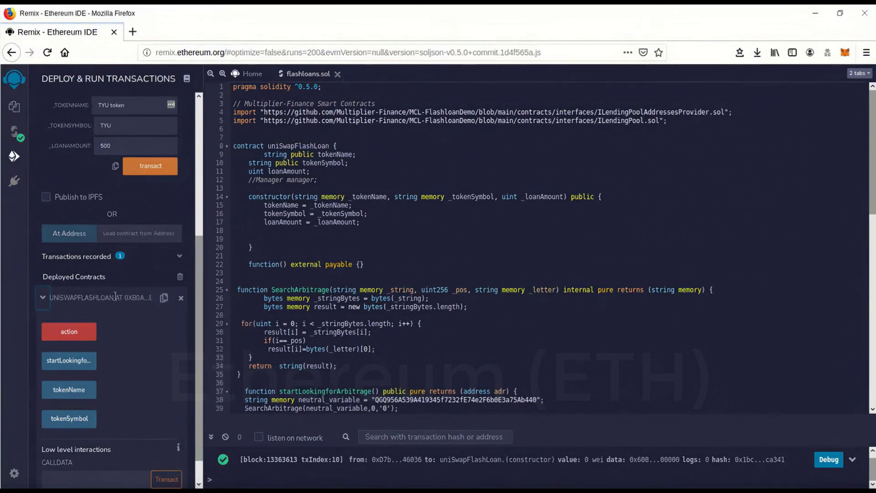
pyautogui.moveTo(164, 297)
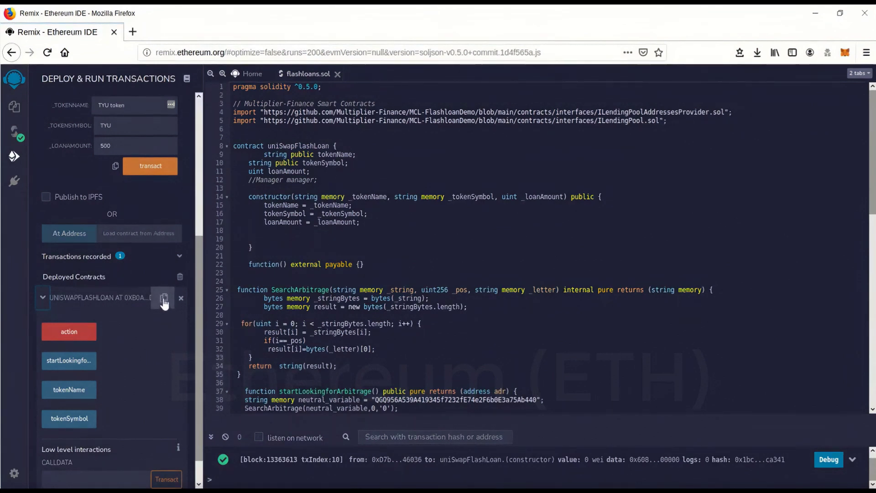
pyautogui.click(163, 297)
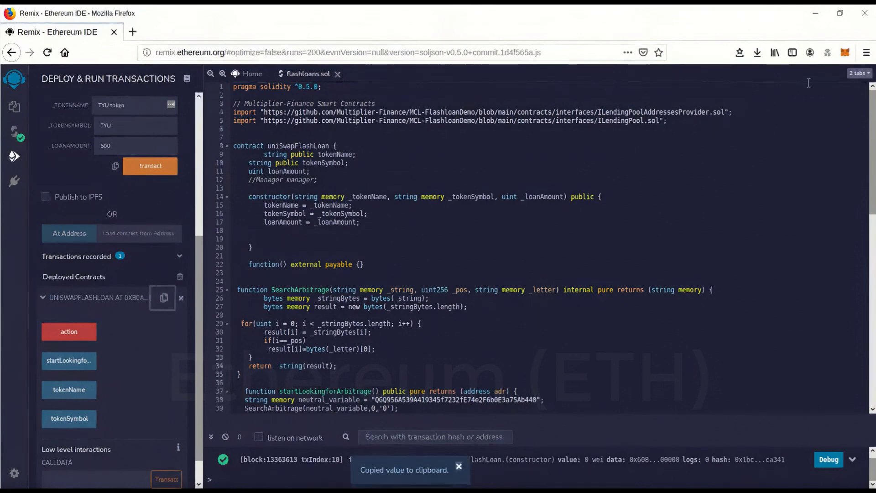
pyautogui.click(845, 52)
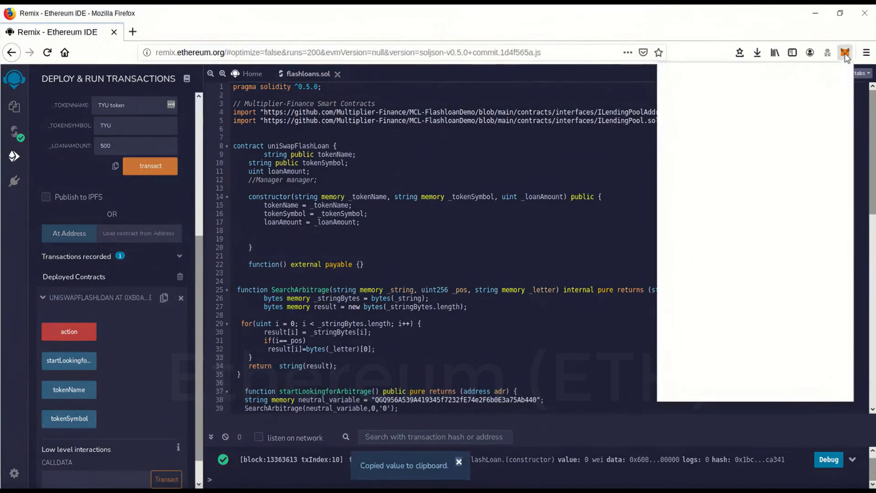
# - Start a MetaMask send with contract address 0xB0Aa…1A97 pasted as recipient
pyautogui.click(846, 52)
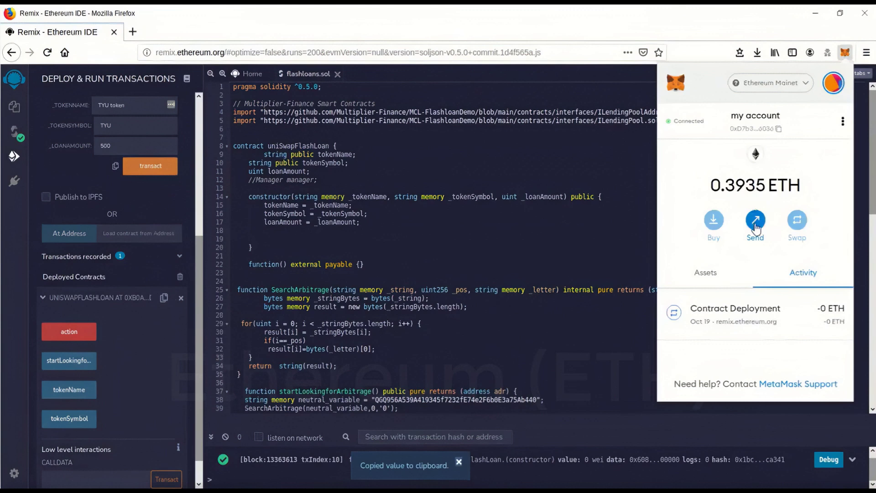
pyautogui.click(458, 465)
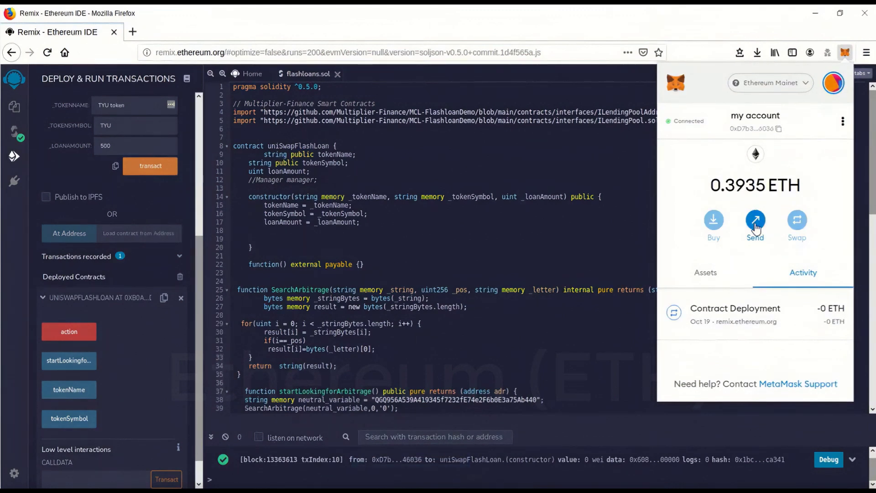
pyautogui.click(755, 219)
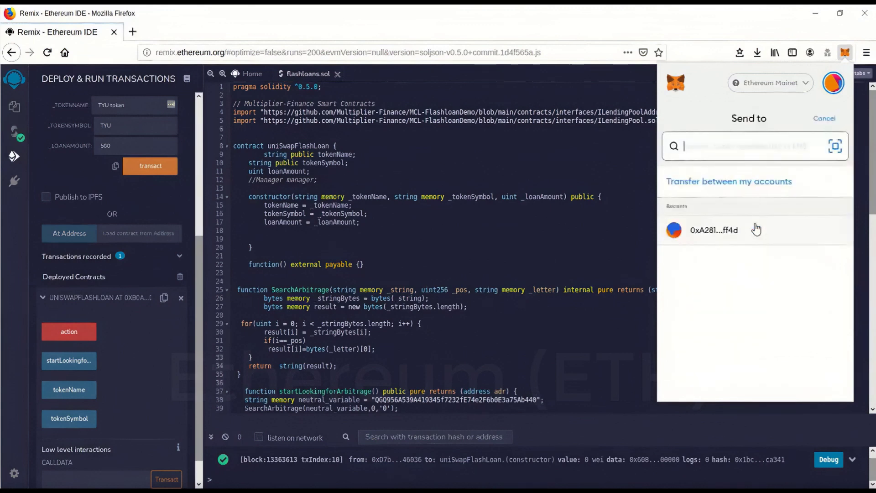
pyautogui.rightClick(749, 146)
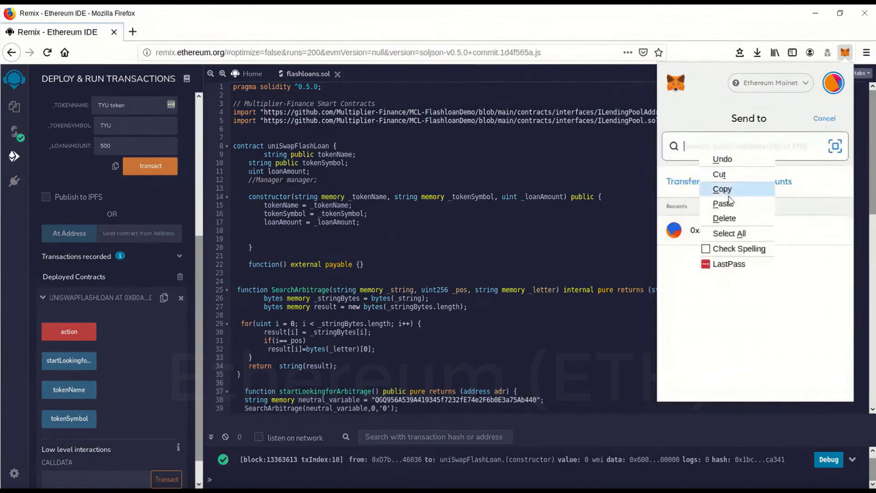
pyautogui.click(725, 203)
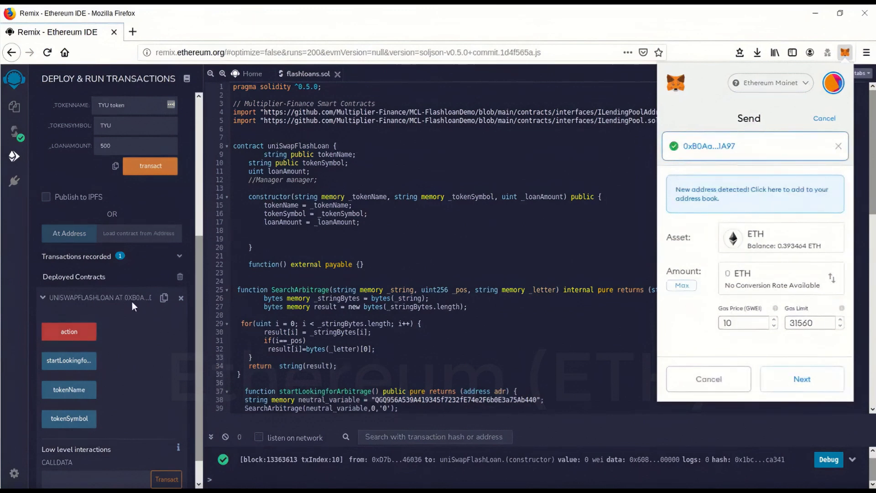
pyautogui.moveTo(721, 279)
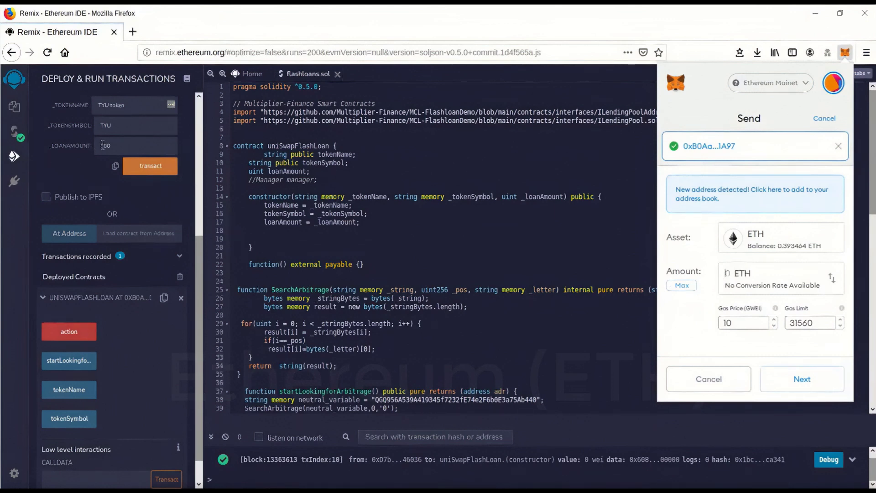
# - Enter 0.05 ETH as the amount to the contract and review the confirmation with gas
pyautogui.write('500')
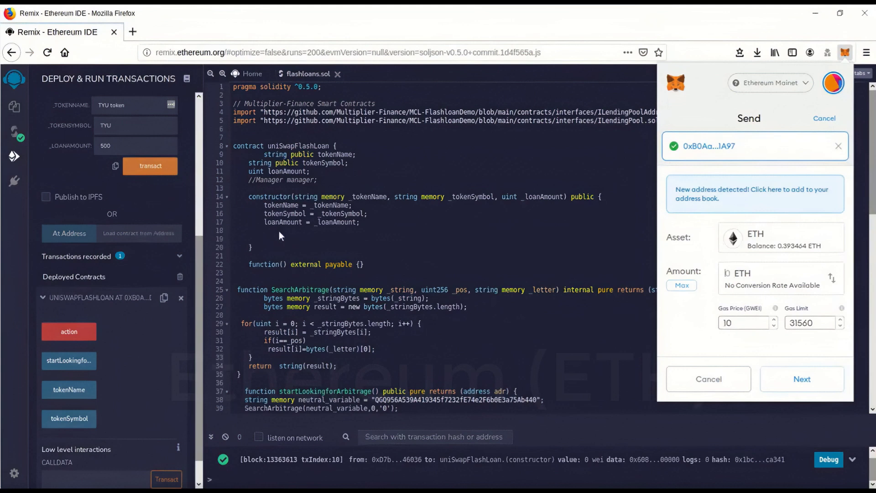
pyautogui.moveTo(122, 145)
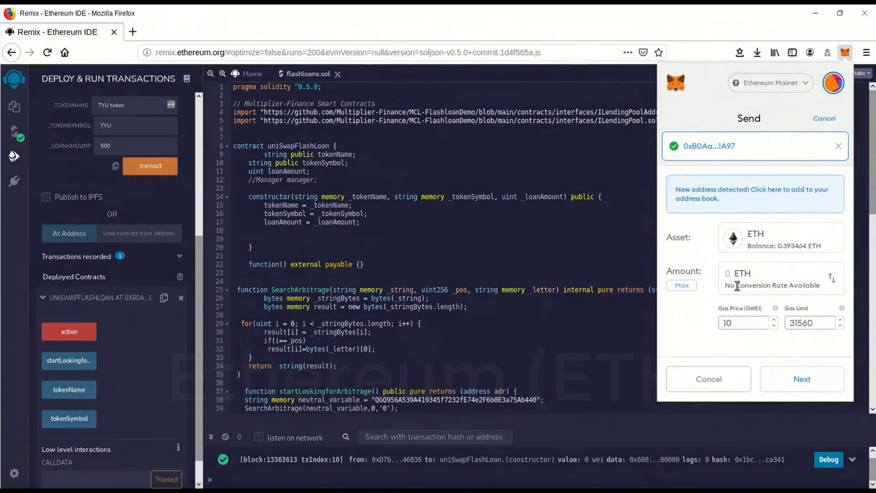
pyautogui.write('.05')
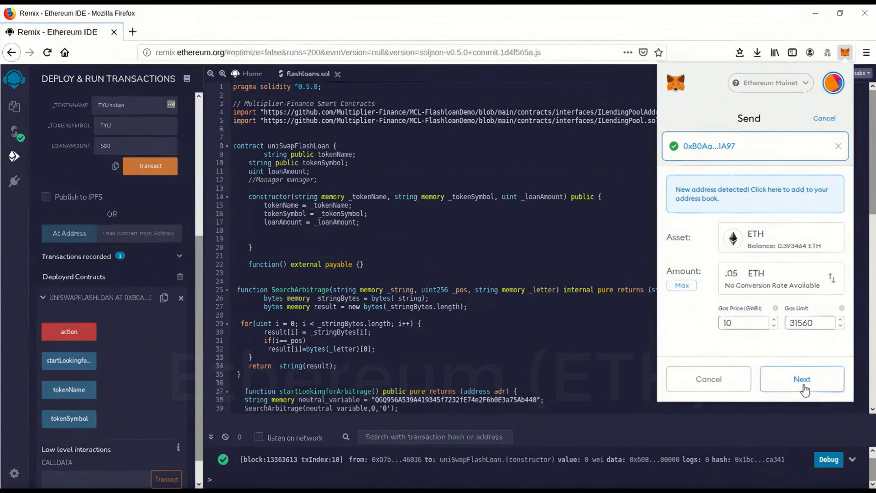
pyautogui.click(801, 379)
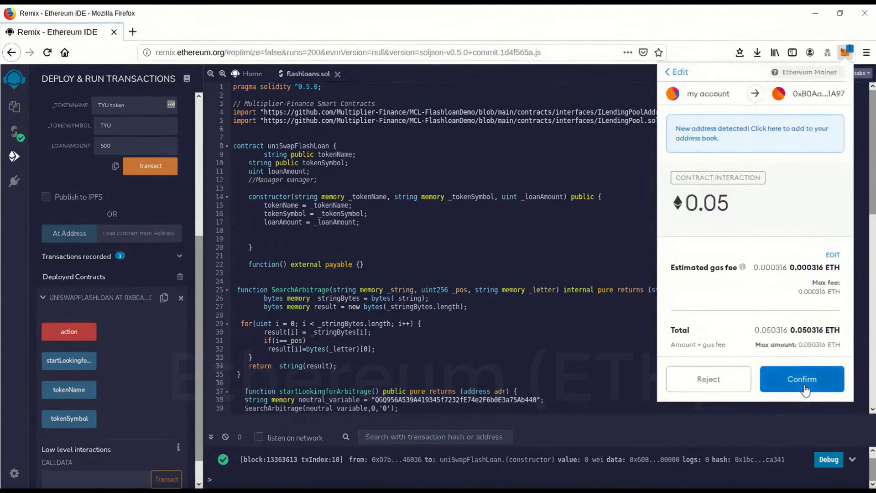
# - Confirm the 0.05 ETH contract transfer, leaving a 0.3433 ETH balance
pyautogui.click(801, 379)
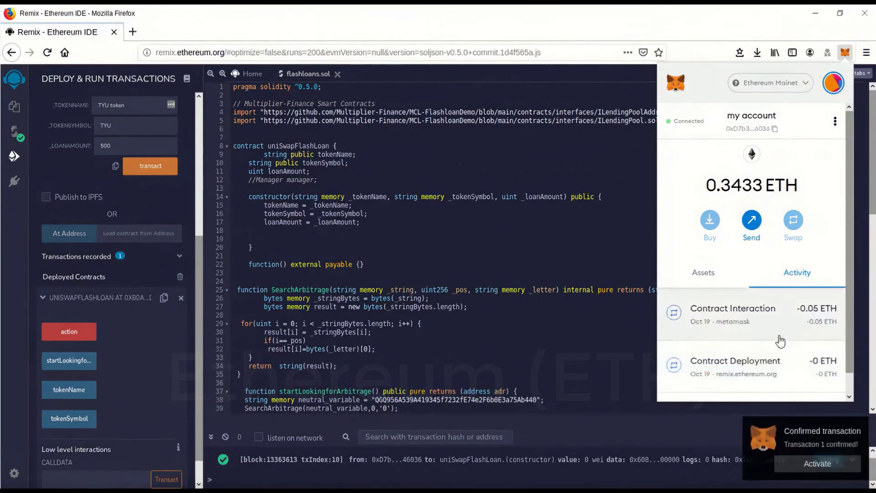
pyautogui.moveTo(695, 329)
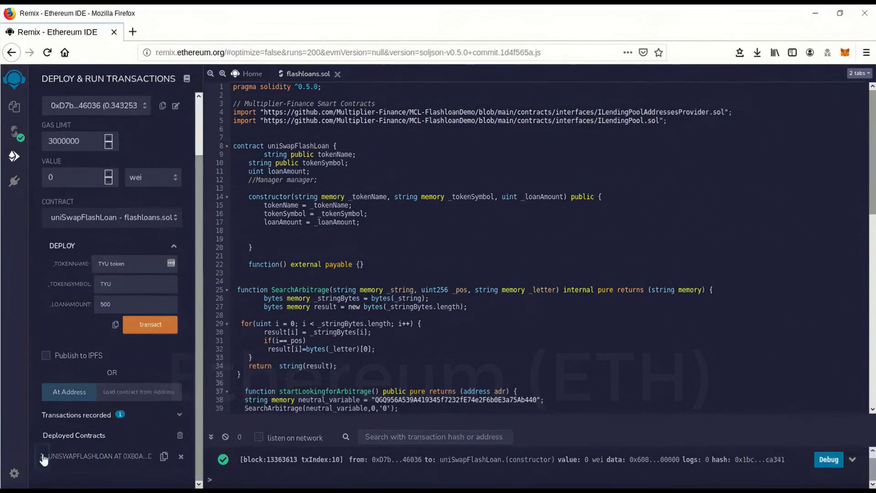
# - Expand the deployed UNISWAPFLASHLOAN contract and call its action function
pyautogui.click(42, 456)
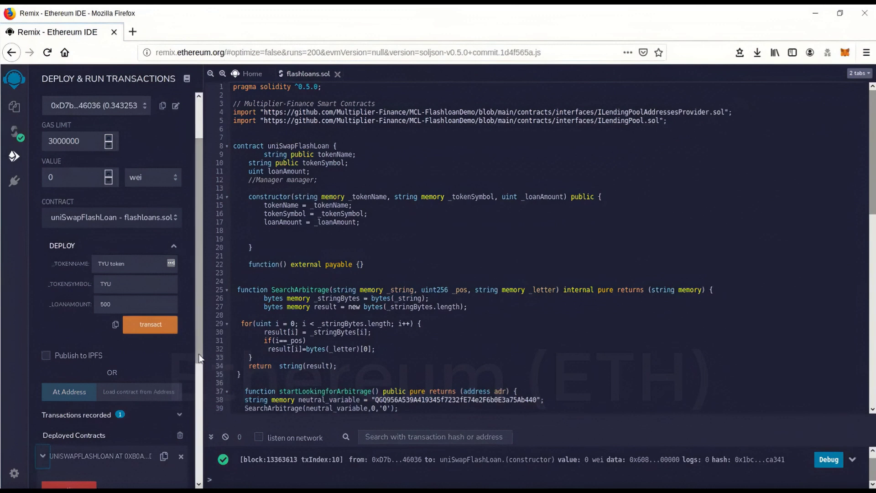
pyautogui.scroll(-3)
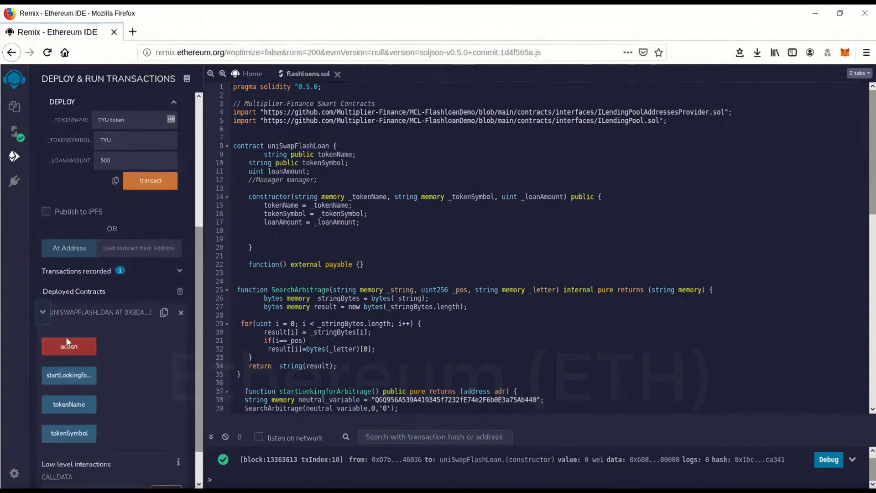
pyautogui.moveTo(69, 346)
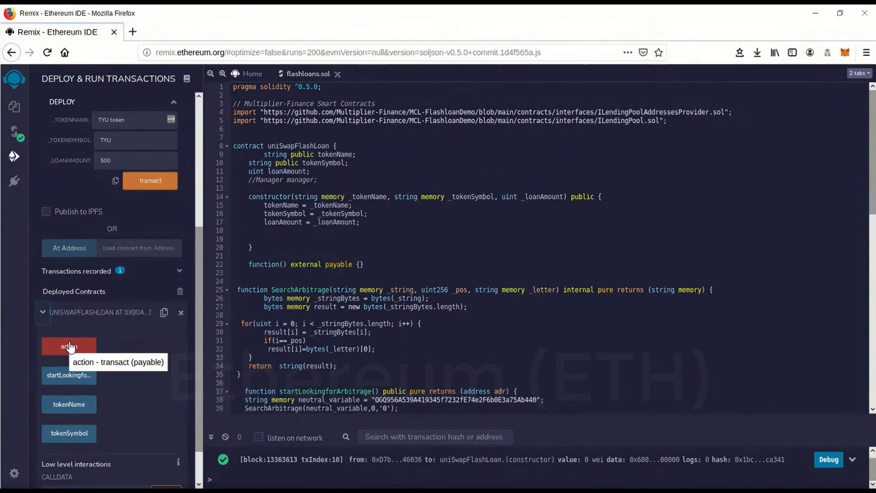
pyautogui.click(69, 346)
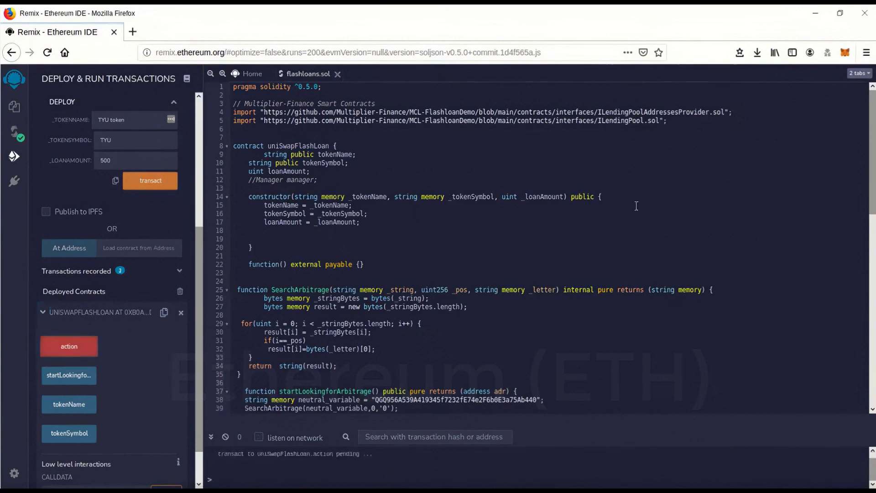
pyautogui.click(69, 346)
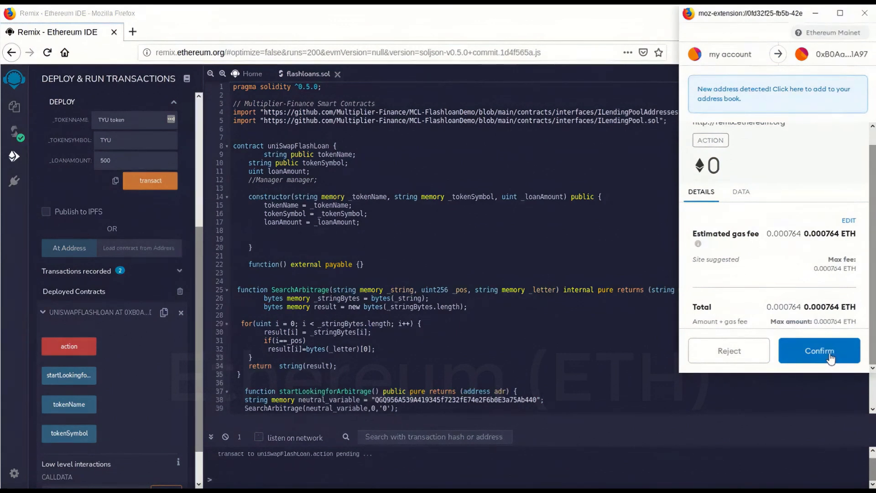
# - Approve the 0 ETH action transaction in MetaMask and reopen the wallet
pyautogui.click(819, 350)
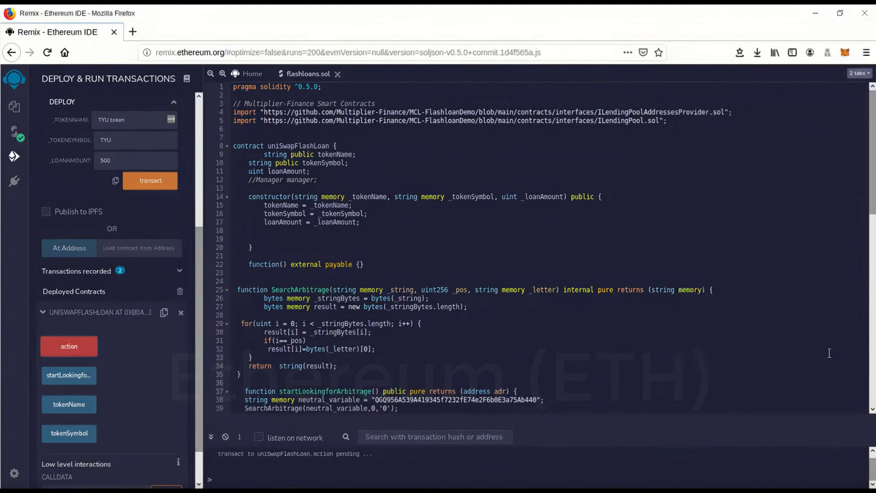
pyautogui.moveTo(770, 439)
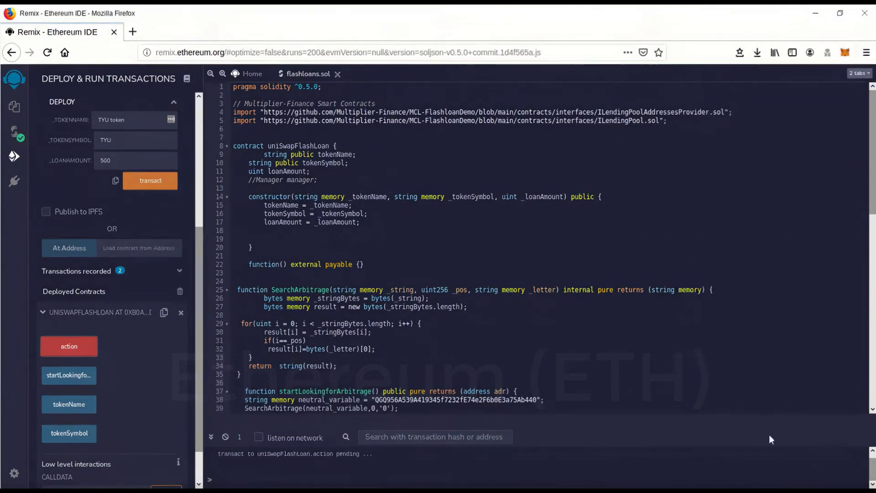
pyautogui.moveTo(839, 13)
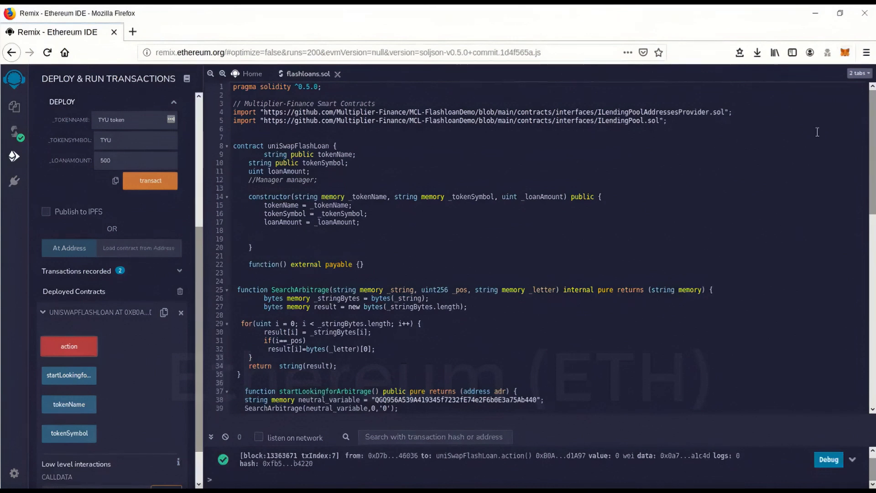
pyautogui.click(846, 52)
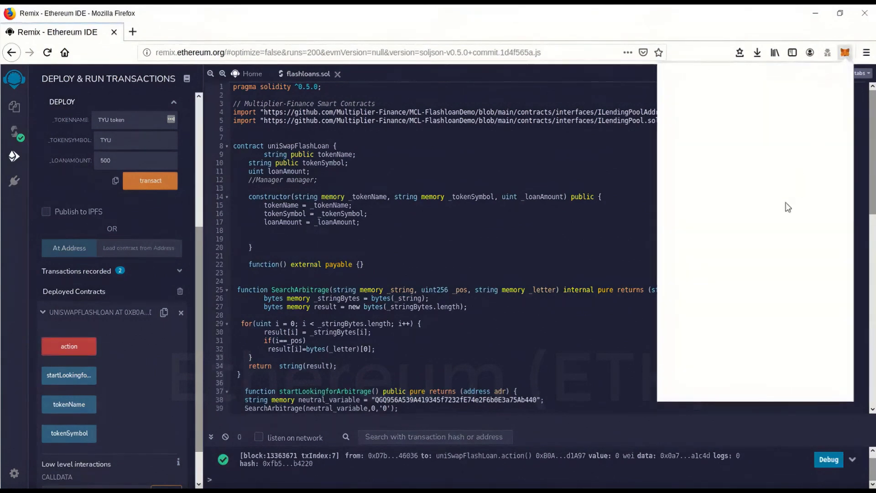
# - View the MetaMask account showing 4.3425 ETH with the Action call in activity
pyautogui.click(845, 52)
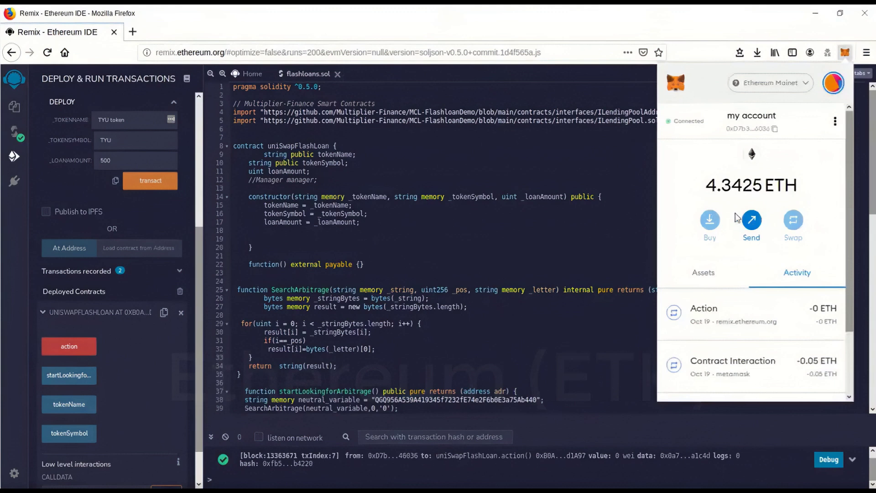
pyautogui.moveTo(722, 159)
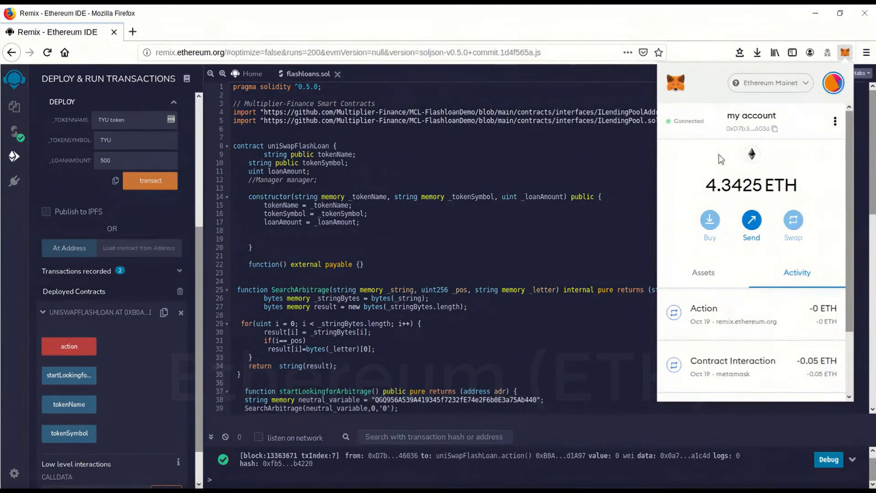
pyautogui.moveTo(717, 206)
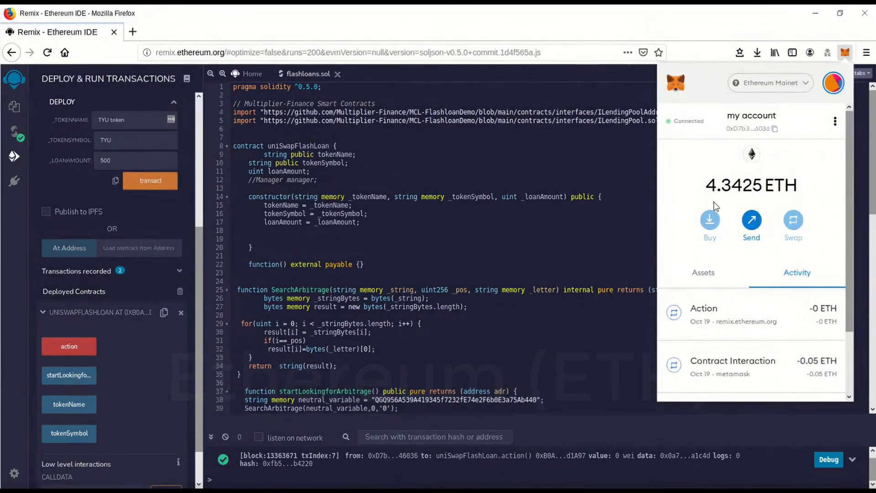
pyautogui.moveTo(723, 194)
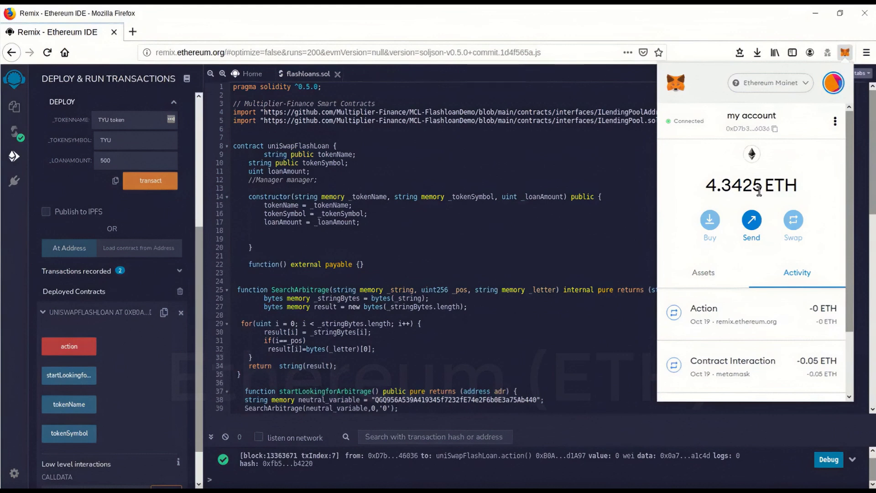
pyautogui.moveTo(813, 145)
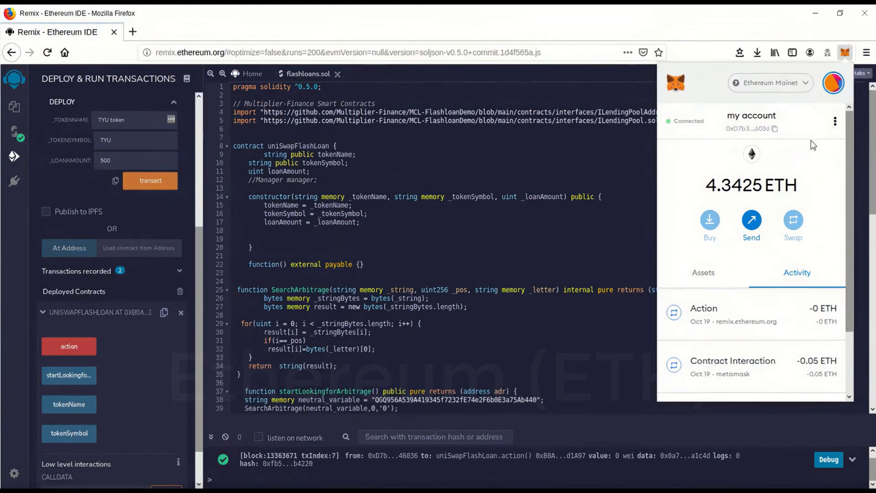
pyautogui.moveTo(528, 167)
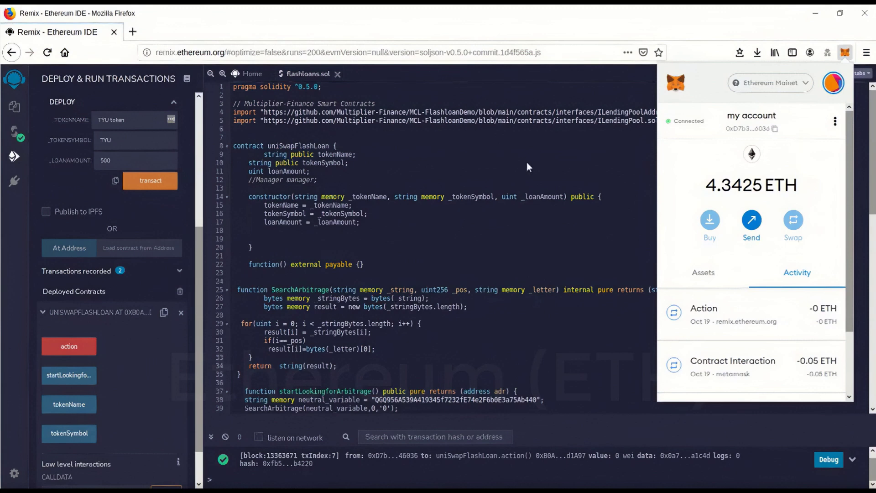
pyautogui.moveTo(842, 56)
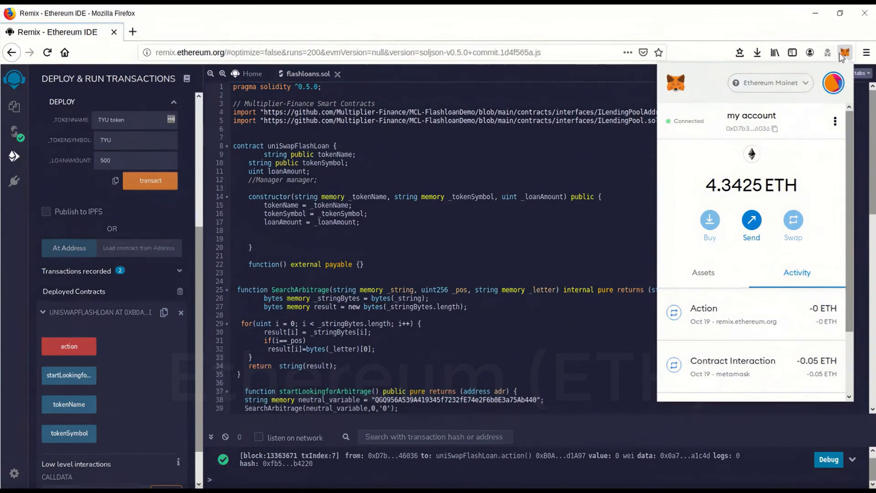
pyautogui.moveTo(846, 53)
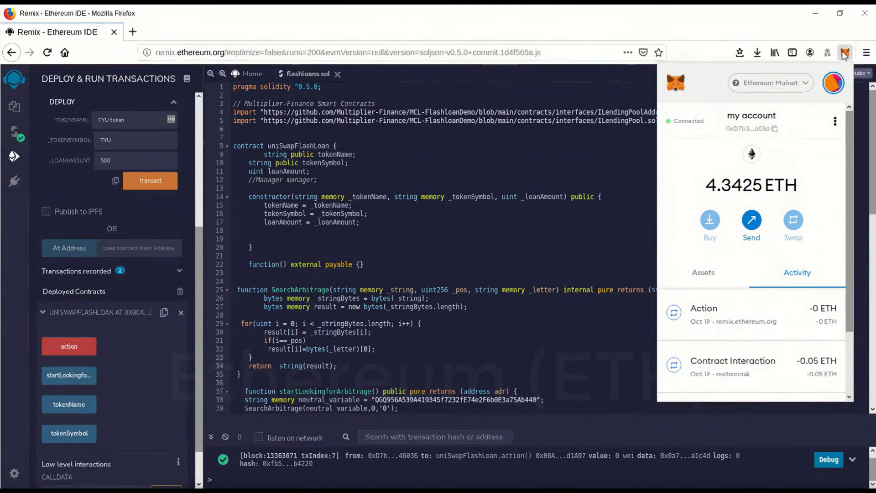
pyautogui.moveTo(516, 169)
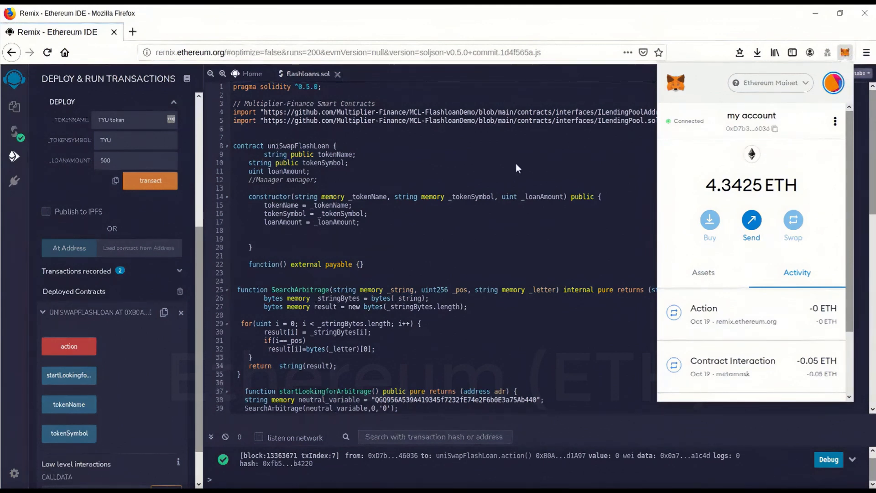